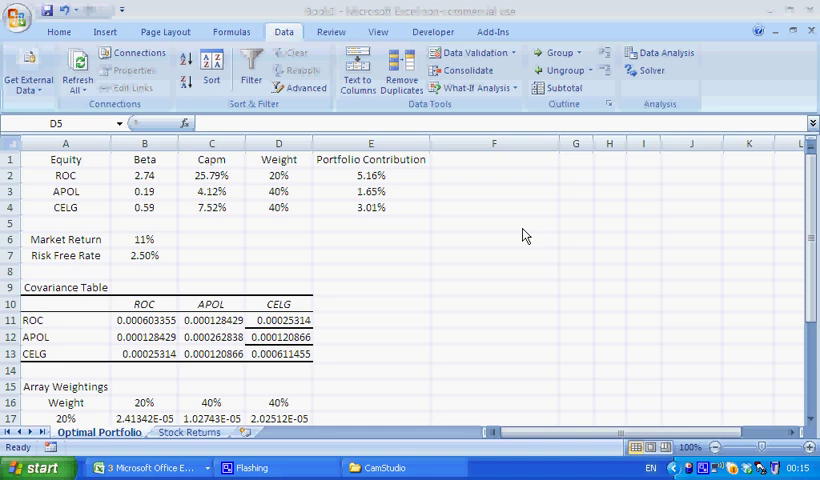
mouse_move(299, 232)
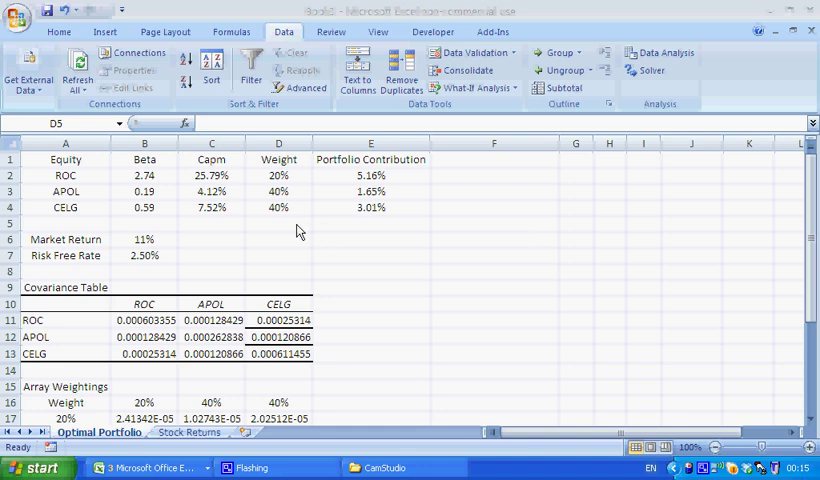
mouse_move(155, 197)
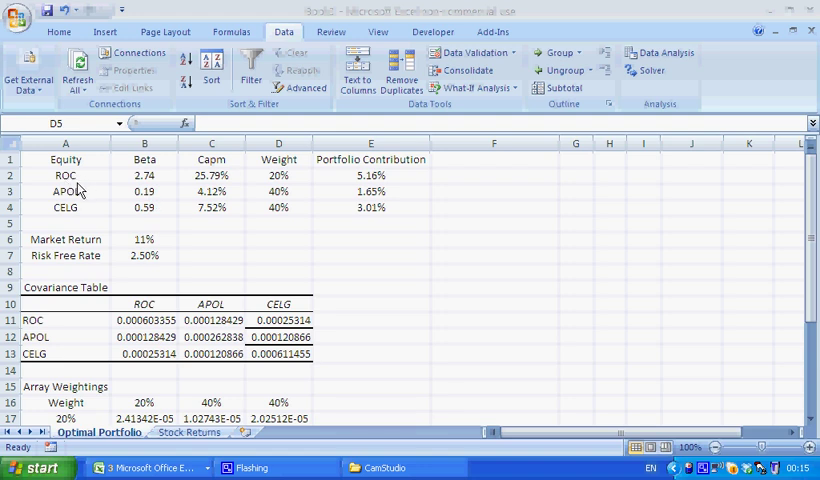
mouse_move(154, 185)
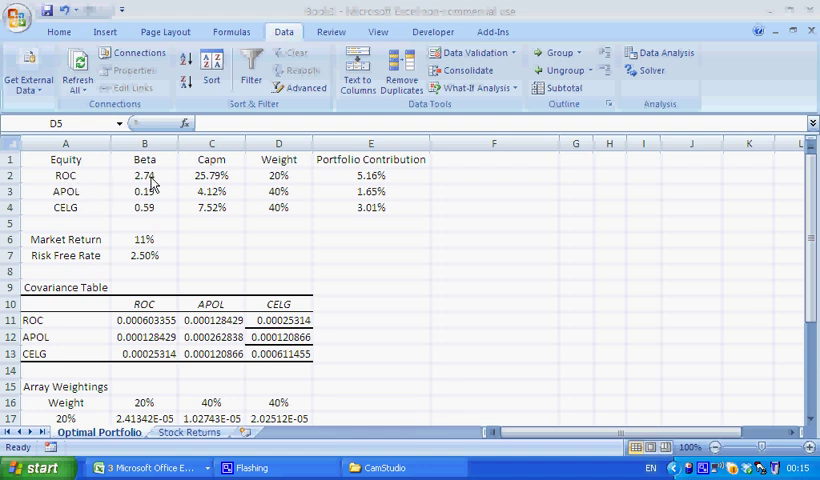
Review the ROC, APOL and CELG betas, CAPM, weights, contribution, market return and risk-free rate.
click(145, 175)
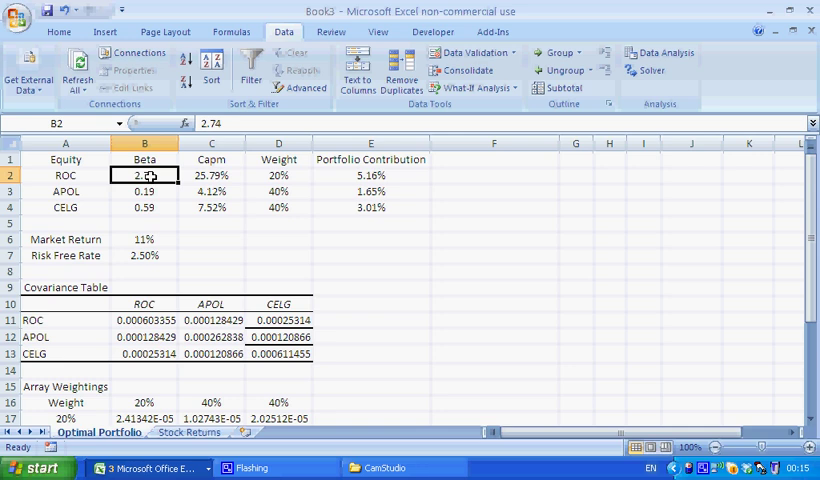
click(145, 191)
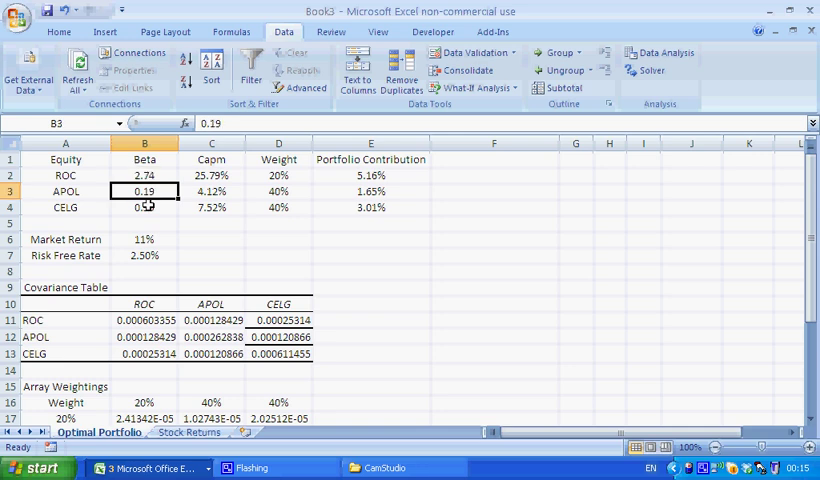
click(144, 207)
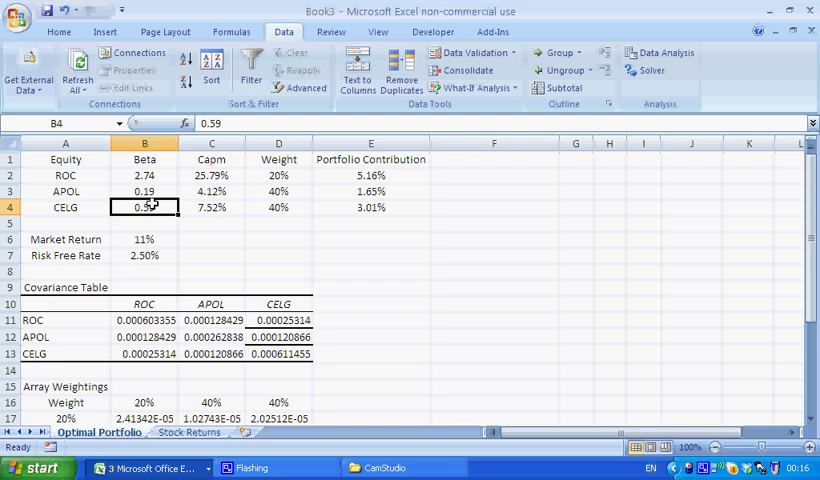
click(211, 207)
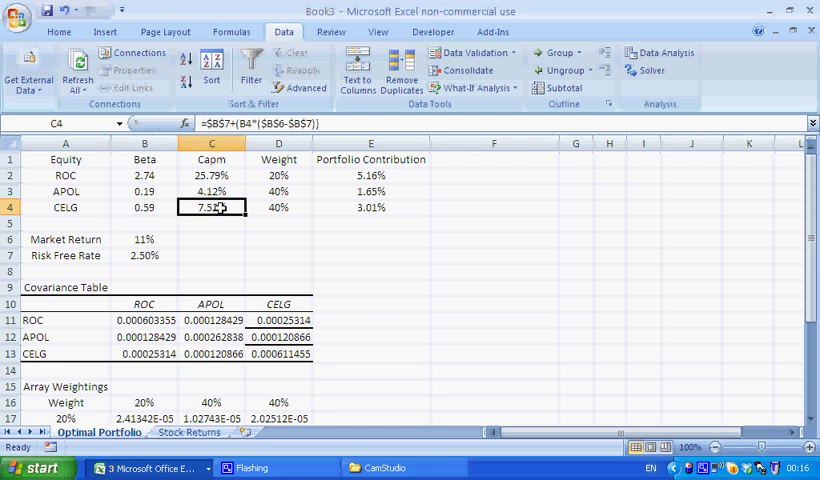
click(278, 191)
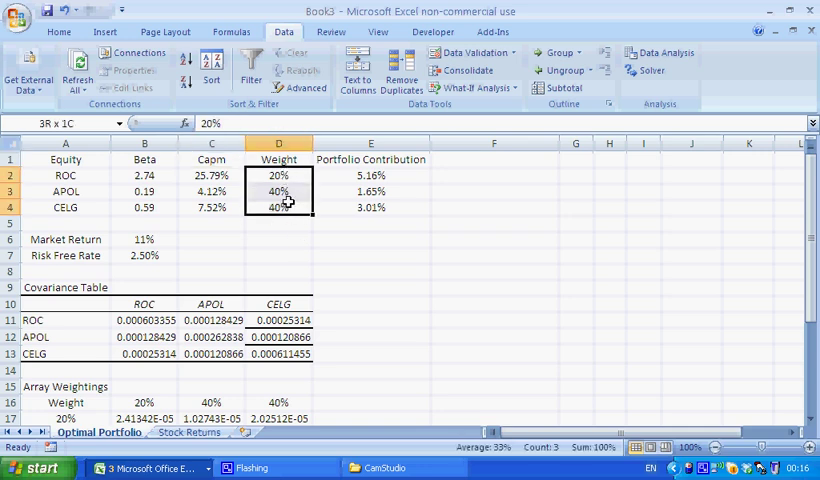
click(279, 175)
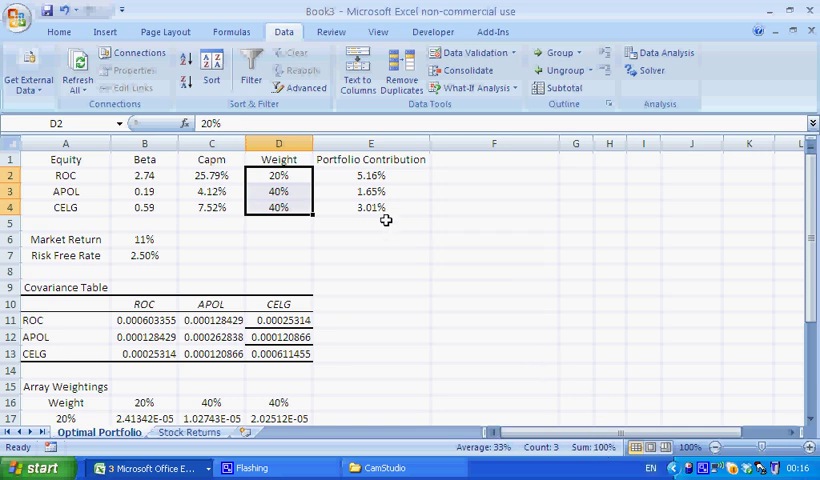
click(371, 175)
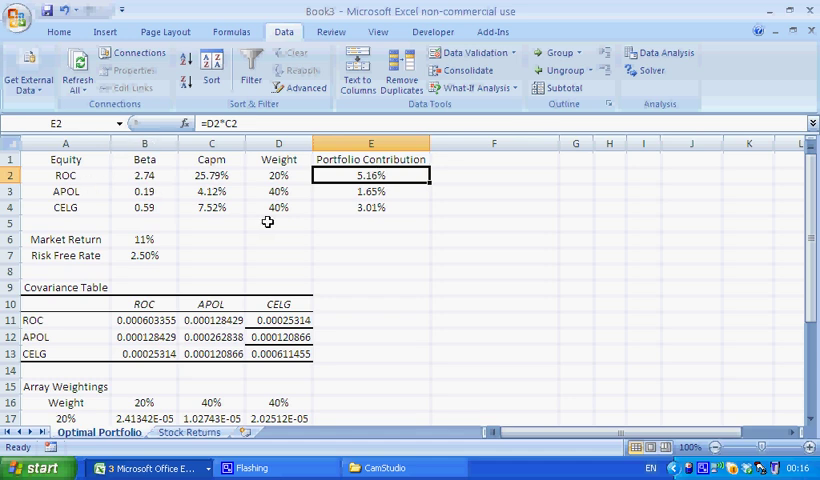
click(144, 238)
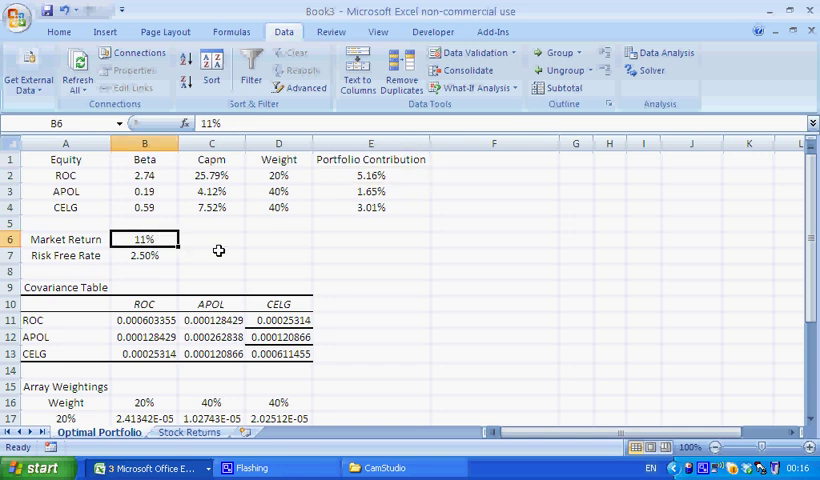
click(145, 255)
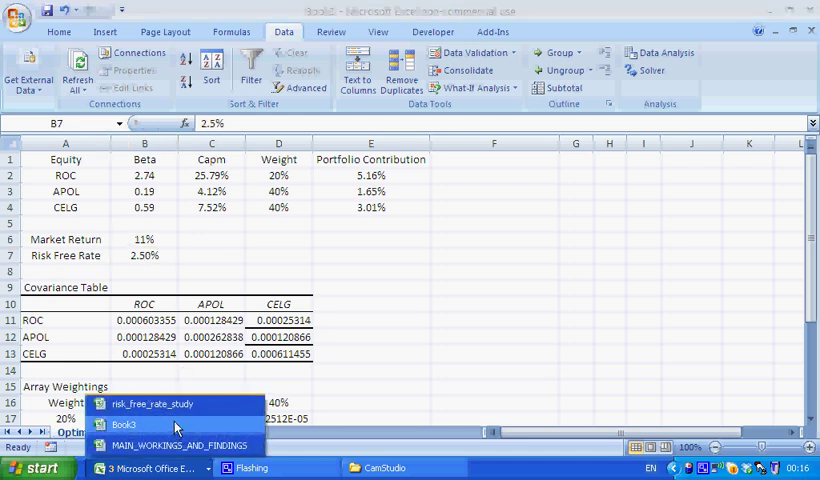
mouse_move(177, 424)
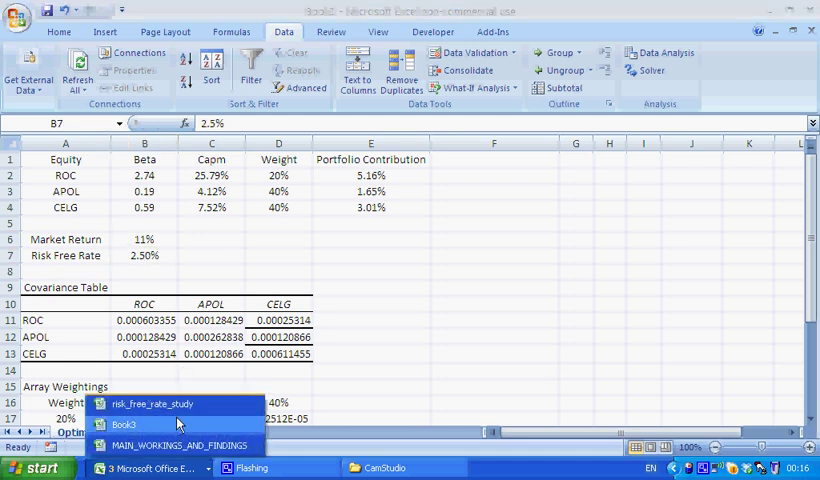
Switch to risk_free_rate_study and view the 2.50% average and 0.13% 2010 average formulas.
click(152, 403)
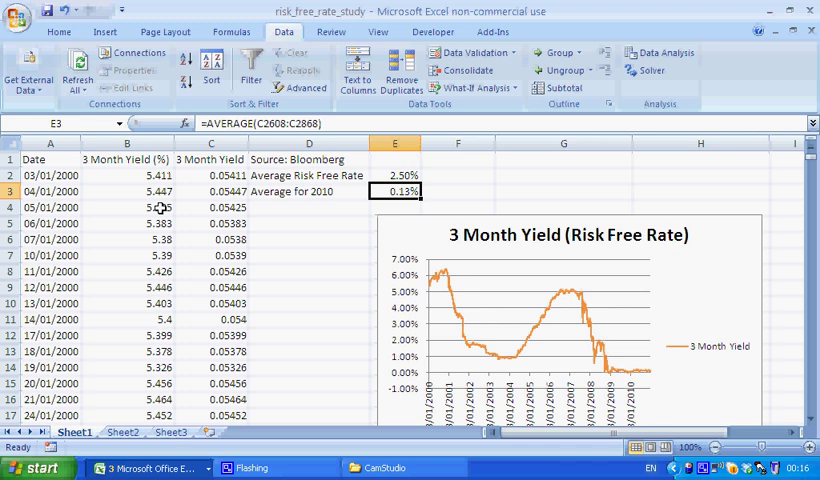
mouse_move(119, 167)
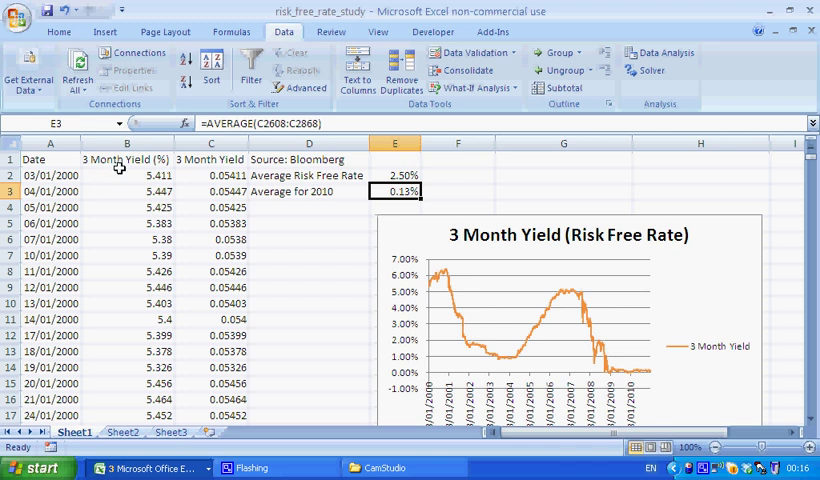
click(127, 175)
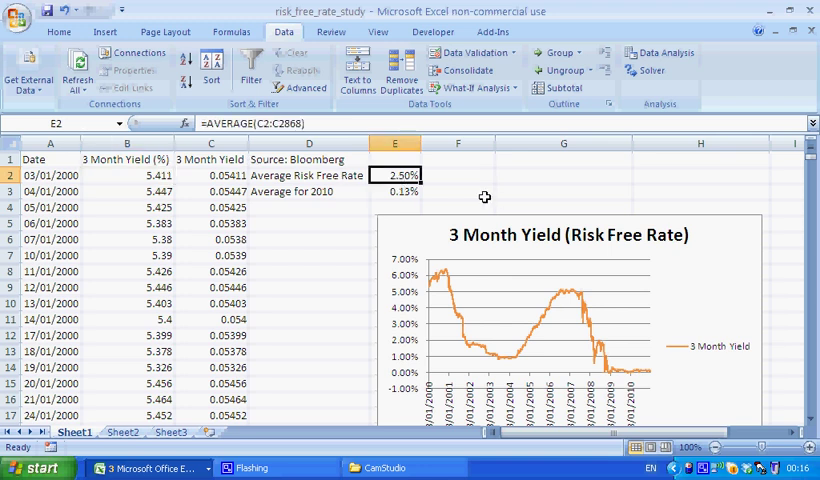
mouse_move(427, 191)
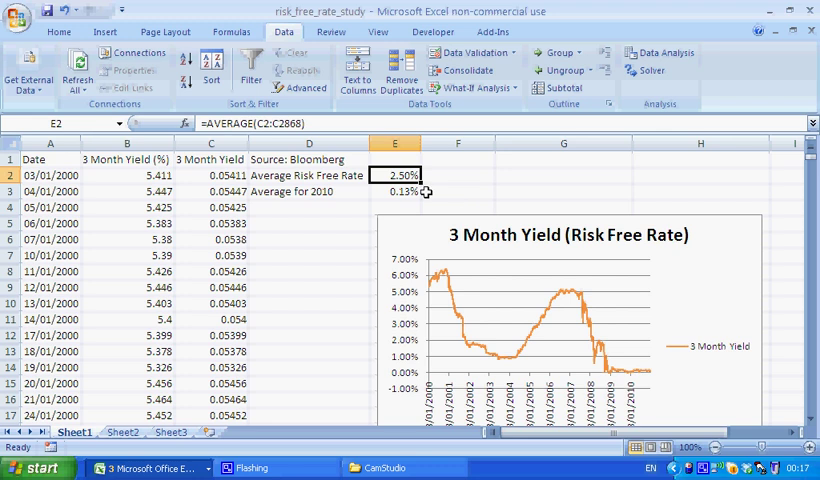
click(395, 191)
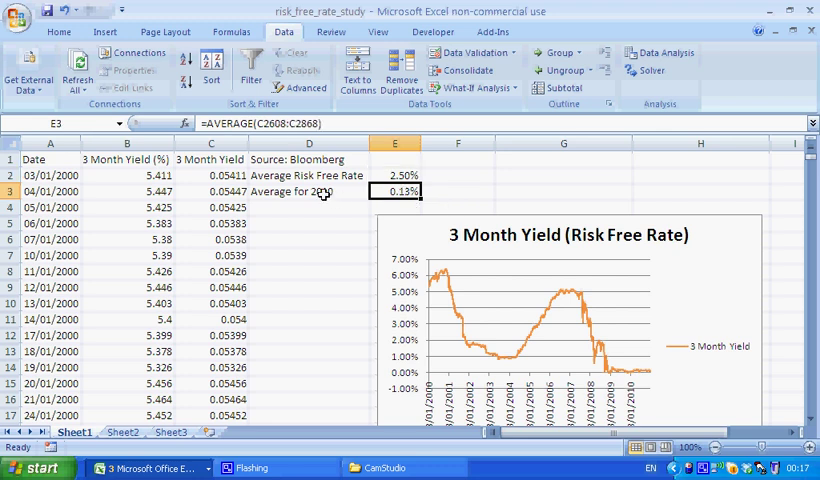
mouse_move(318, 197)
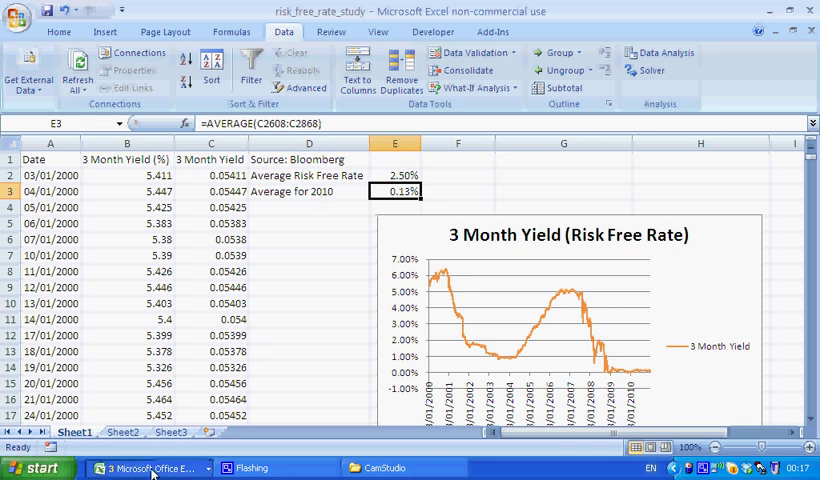
Back in Book3, scroll to show 5.26% volatility, 9.81% return, 1.39 Sharpe and 100% leverage.
click(146, 468)
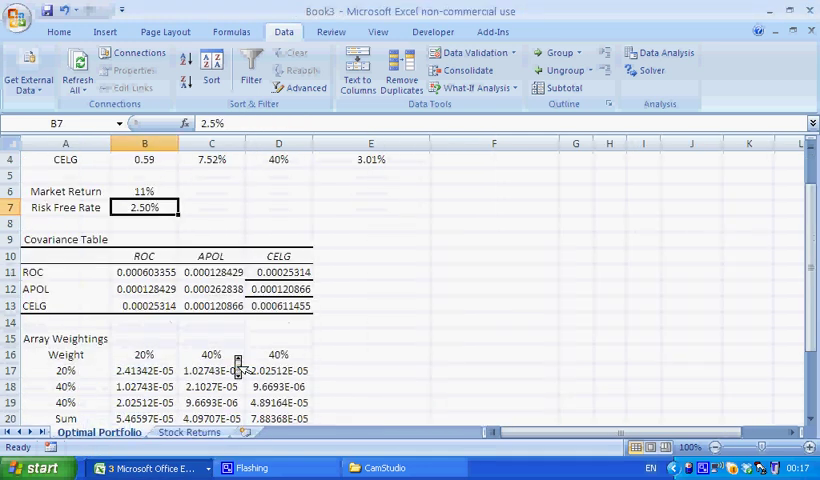
scroll(down, 3)
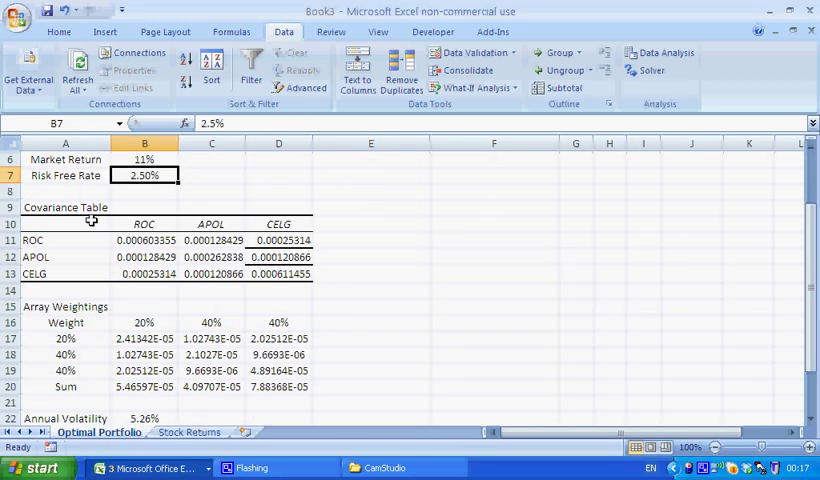
scroll(down, 3)
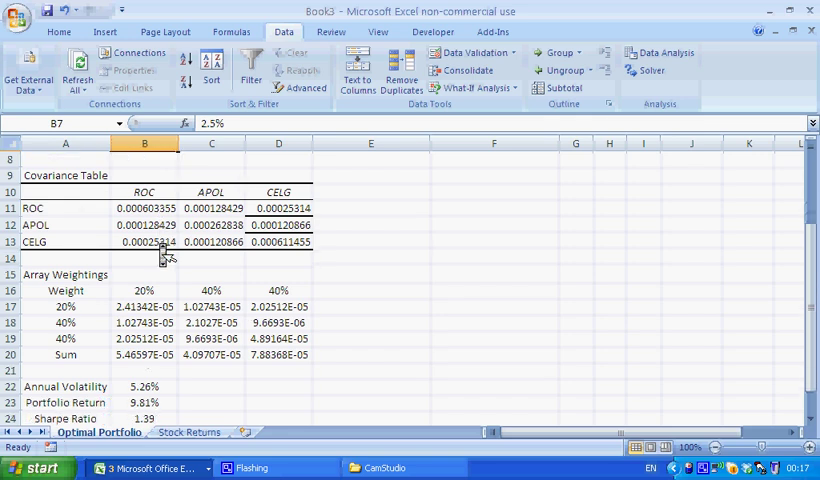
scroll(down, 3)
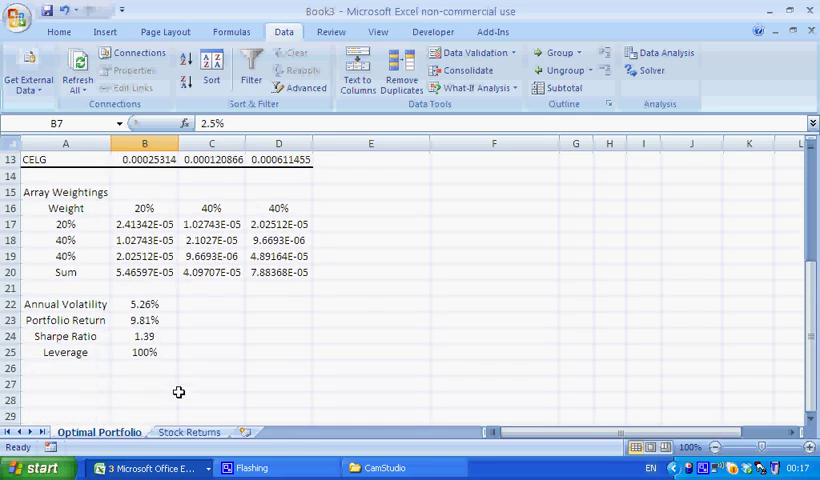
click(189, 431)
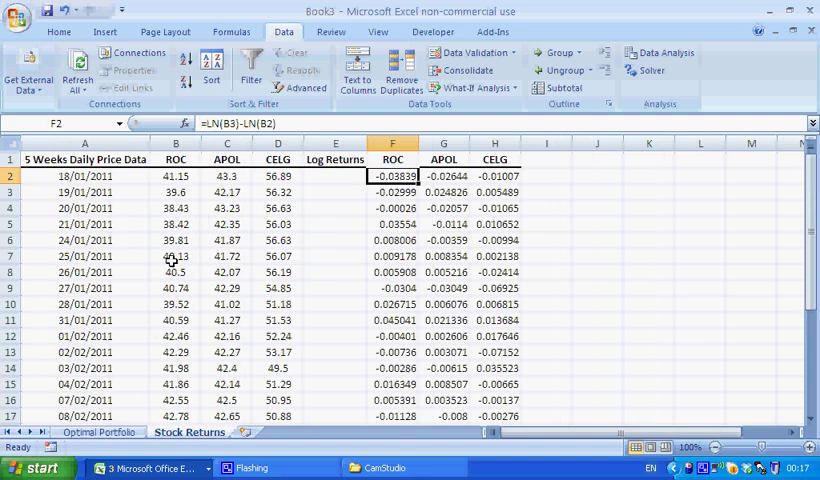
click(85, 176)
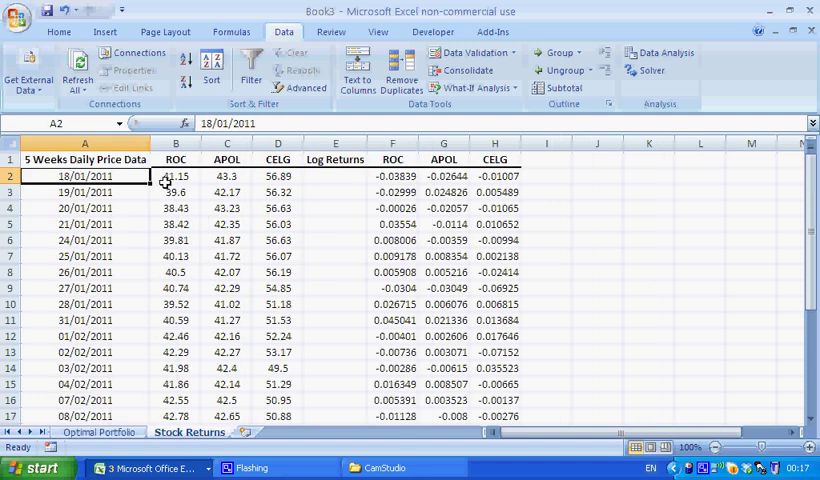
click(227, 176)
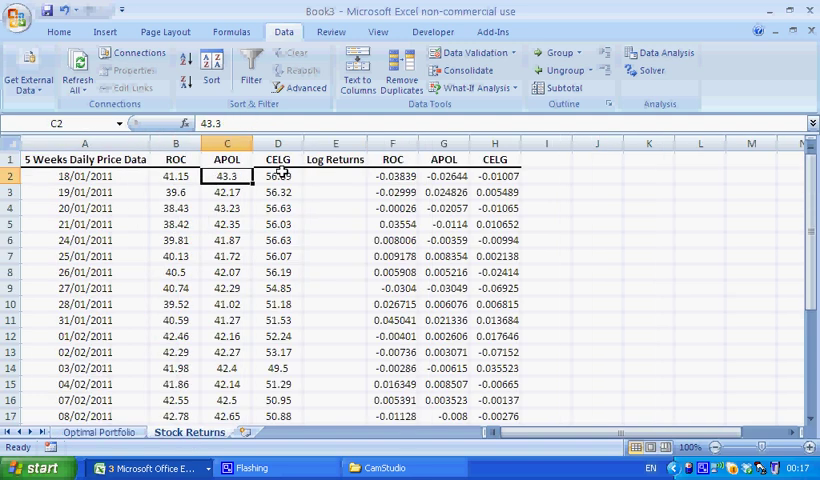
click(392, 176)
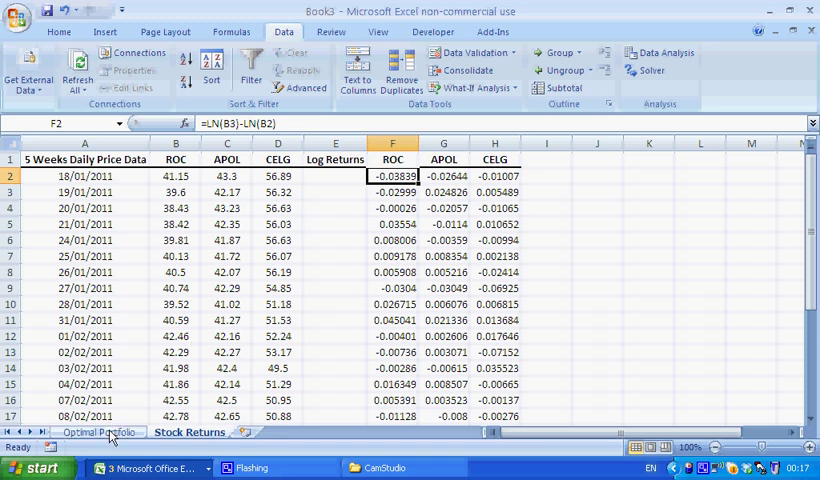
On the Optimal Portfolio sheet, show ROC's Capm formula and its precedent cells.
click(99, 432)
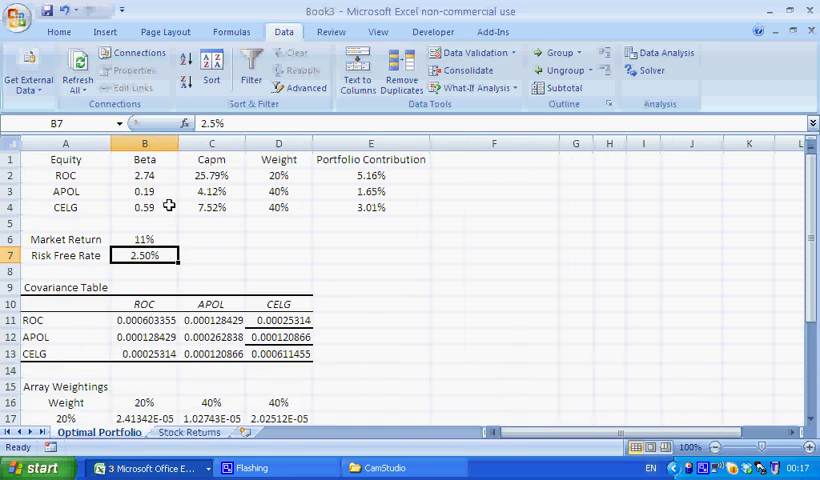
click(211, 175)
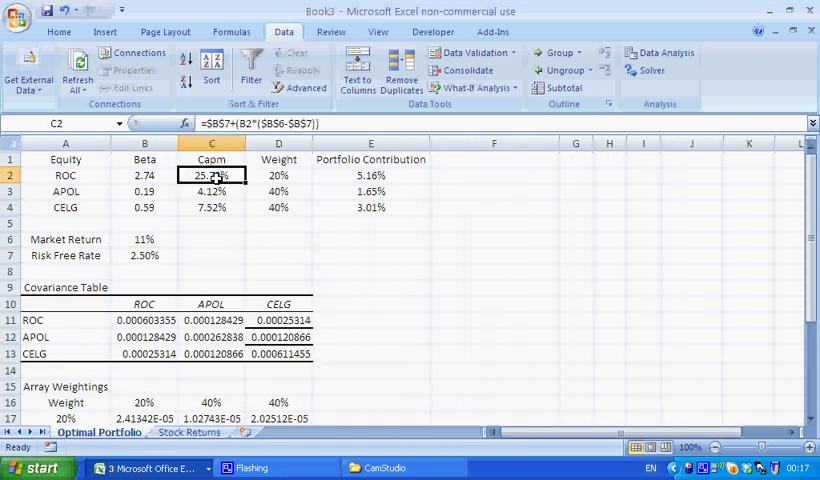
double_click(211, 175)
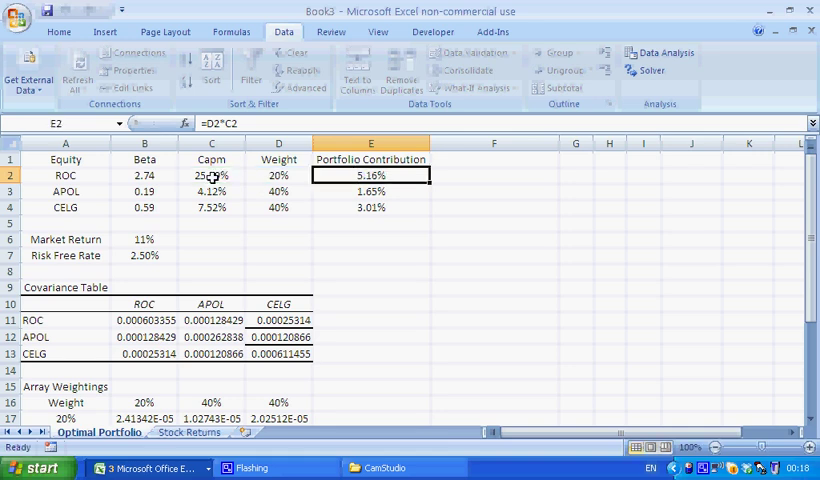
scroll(down, 3)
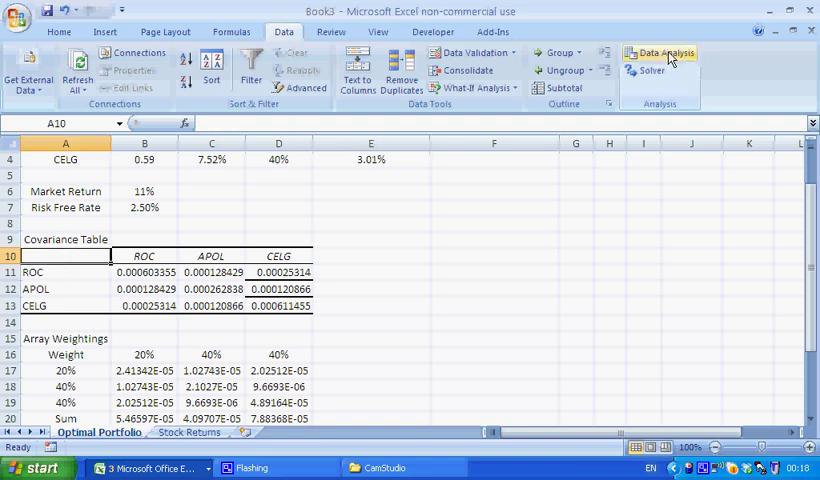
Run a Covariance analysis on Stock Returns F1:H24, overwriting the table at A10.
click(660, 53)
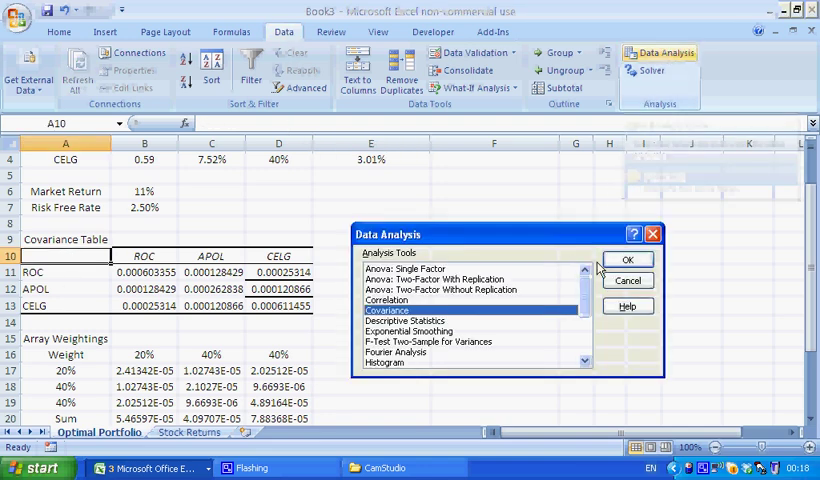
click(628, 259)
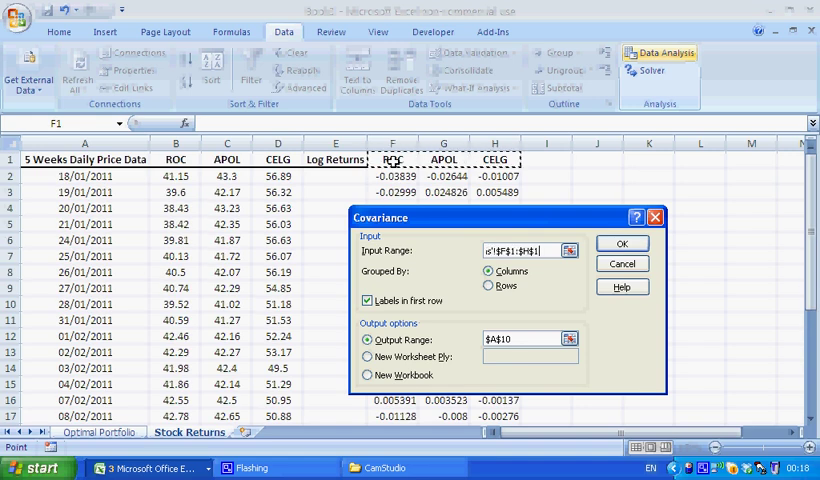
scroll(down, 3)
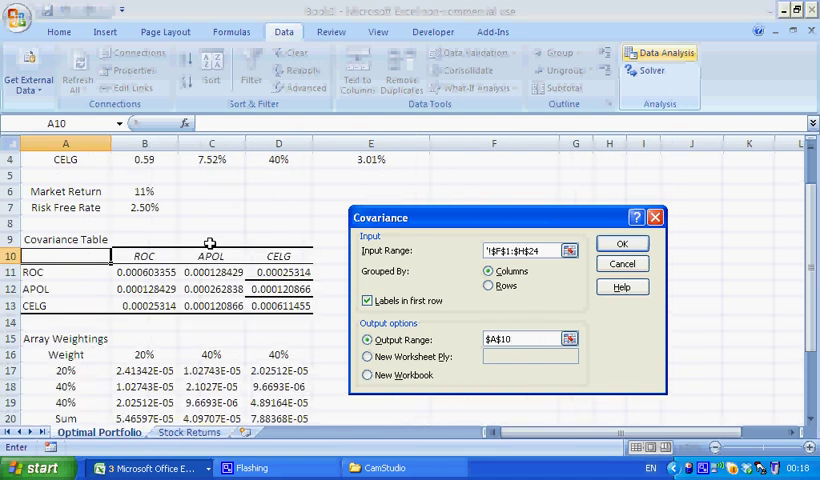
click(621, 243)
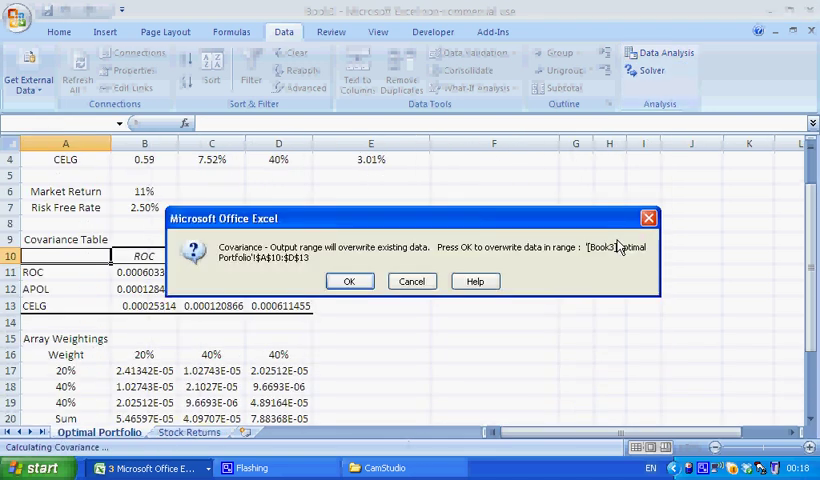
click(349, 280)
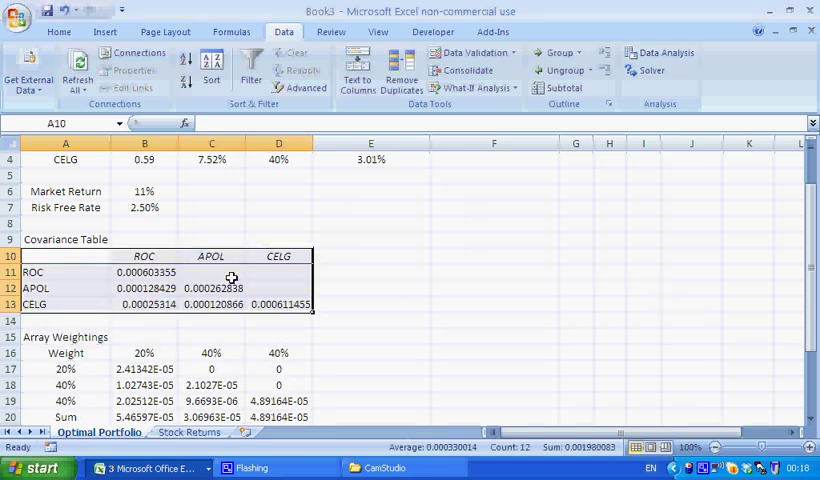
Paste the copied lower-half covariances transposed into the table's upper half.
click(144, 288)
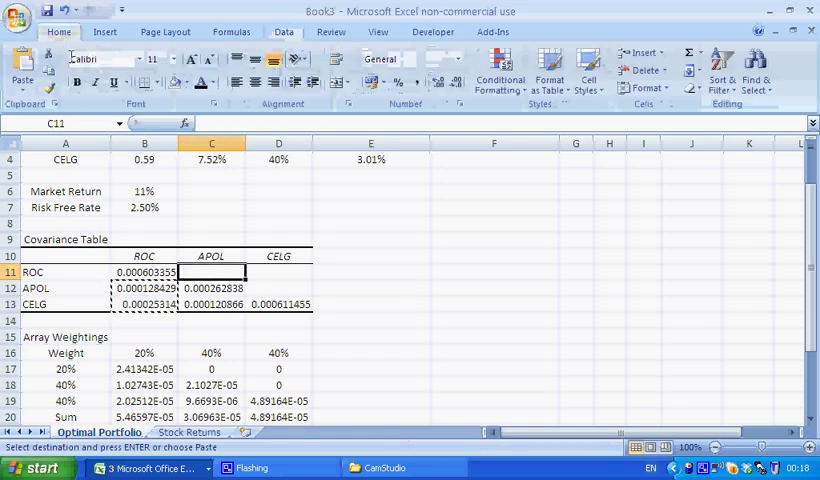
click(21, 75)
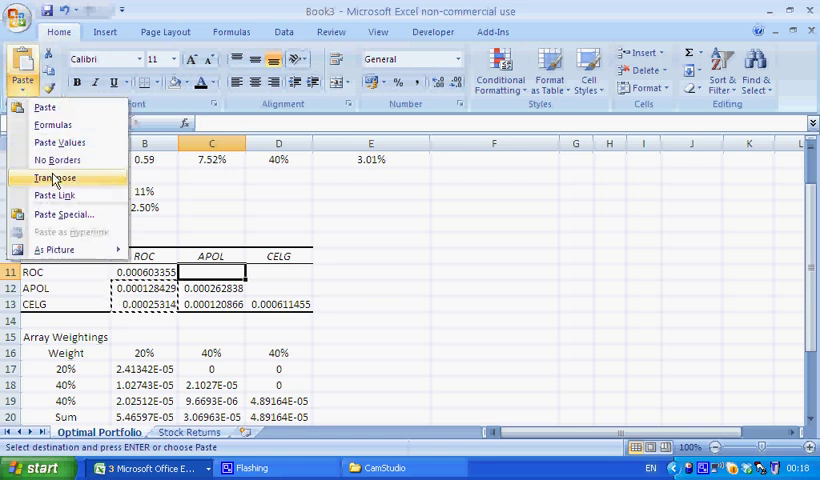
click(54, 178)
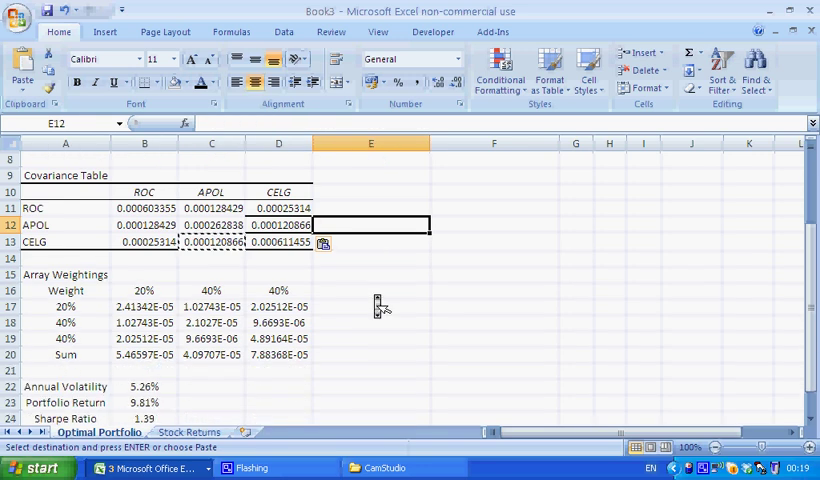
scroll(down, 3)
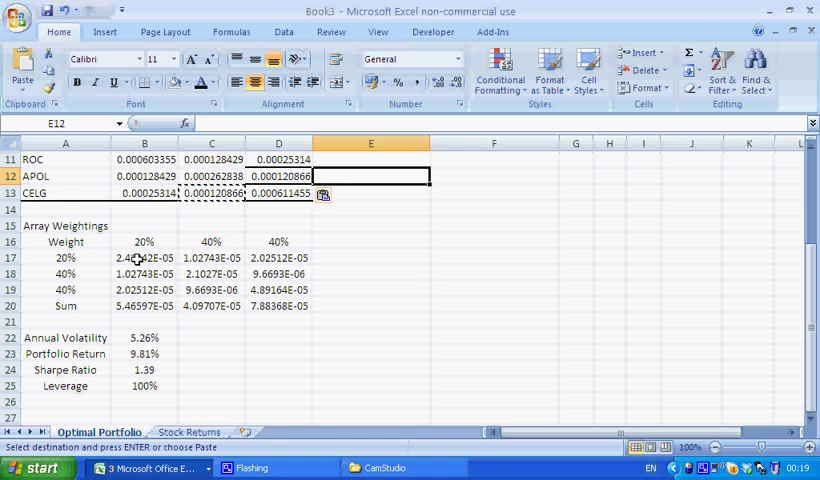
click(144, 257)
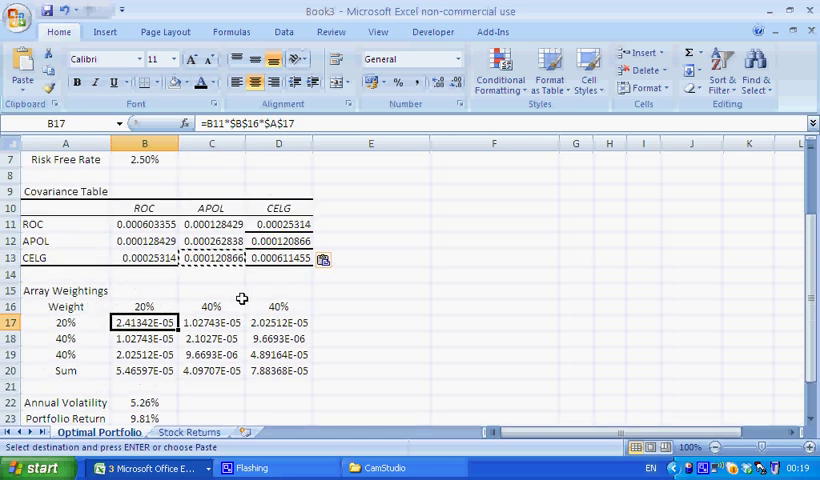
click(144, 306)
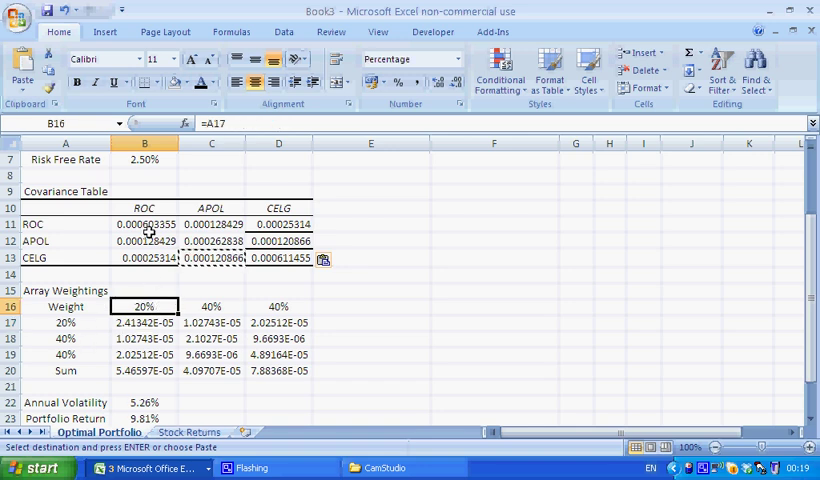
click(65, 322)
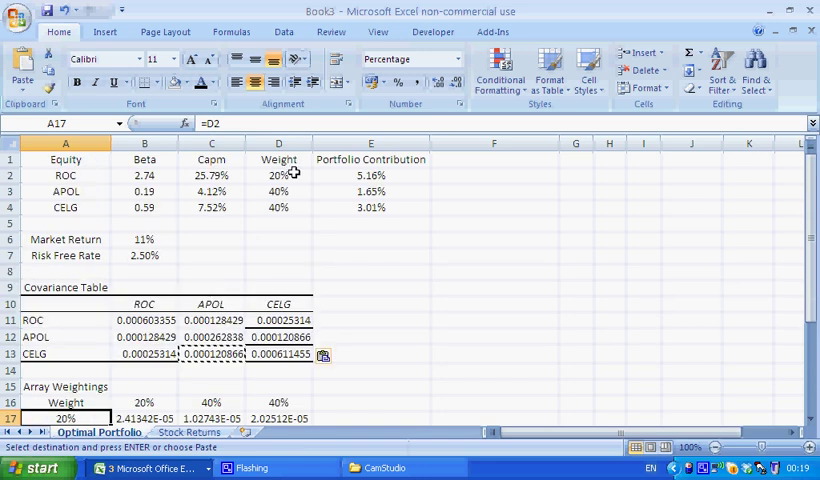
mouse_move(252, 185)
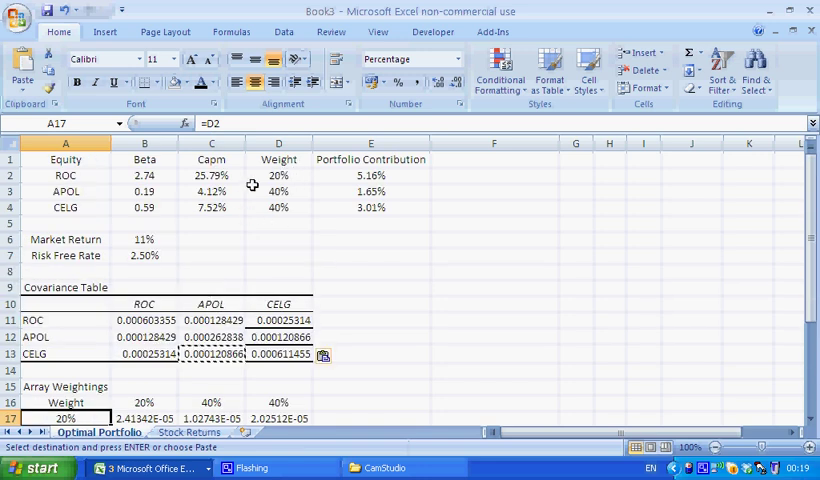
scroll(down, 3)
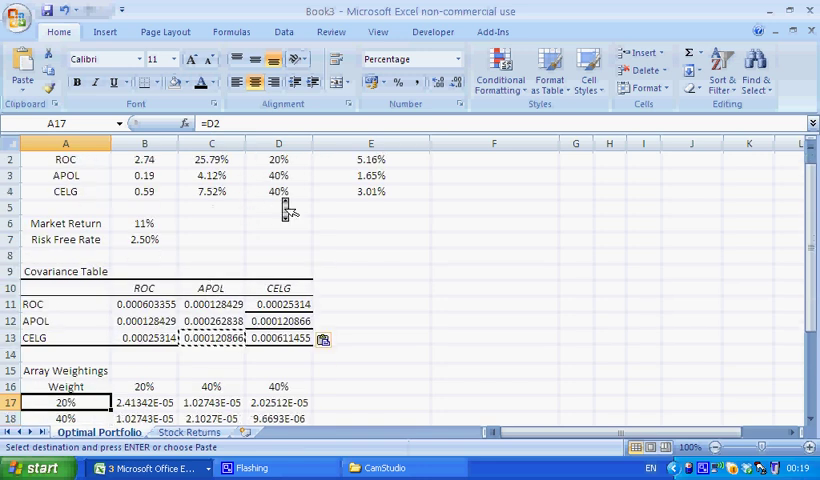
scroll(down, 3)
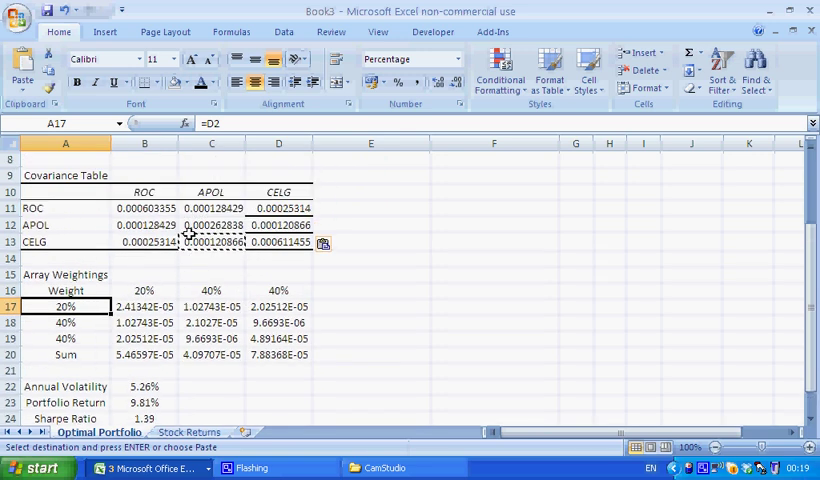
click(144, 306)
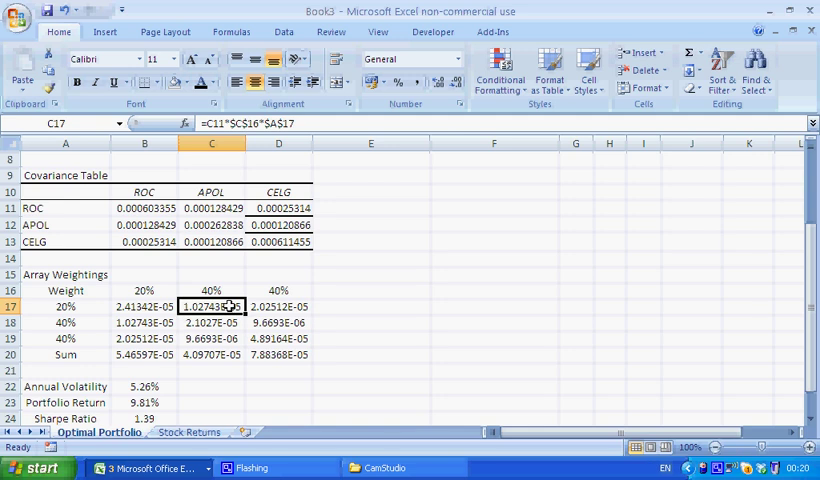
click(278, 306)
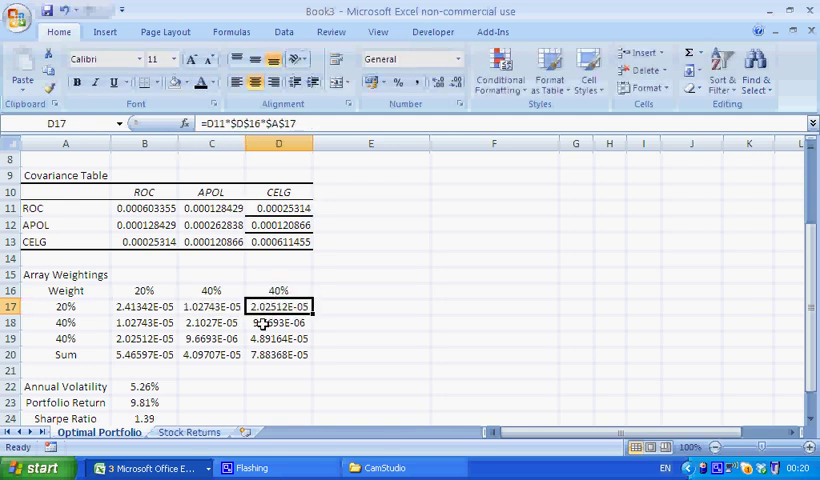
click(144, 322)
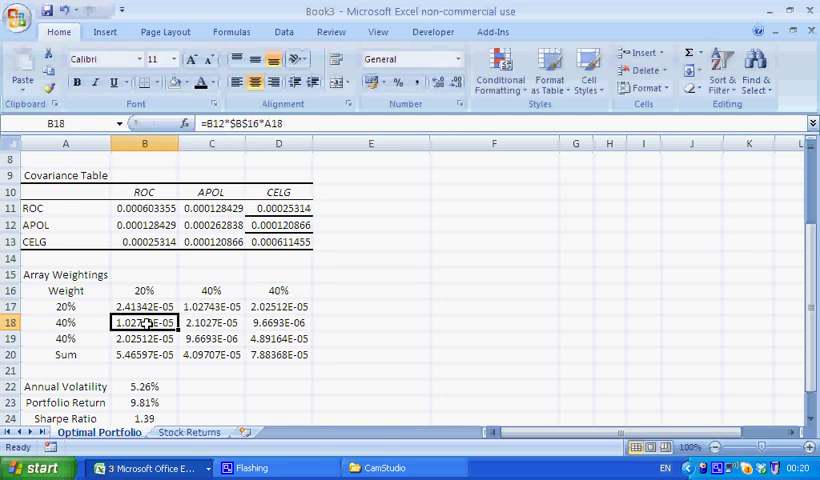
click(144, 354)
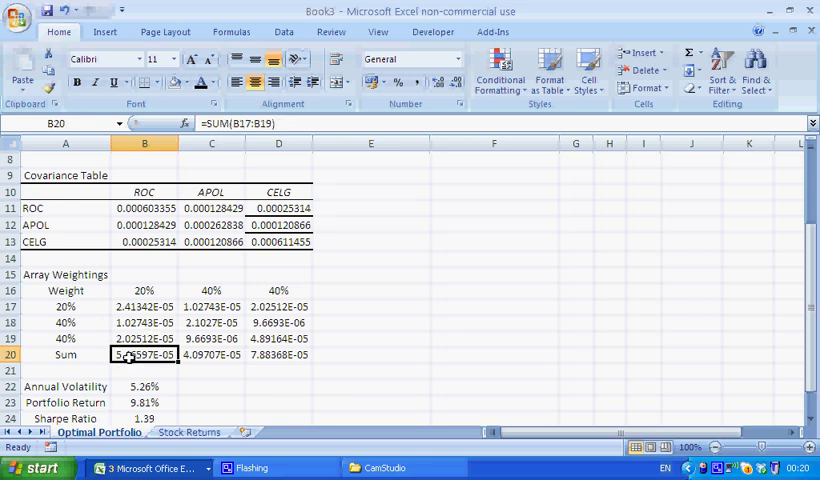
double_click(143, 354)
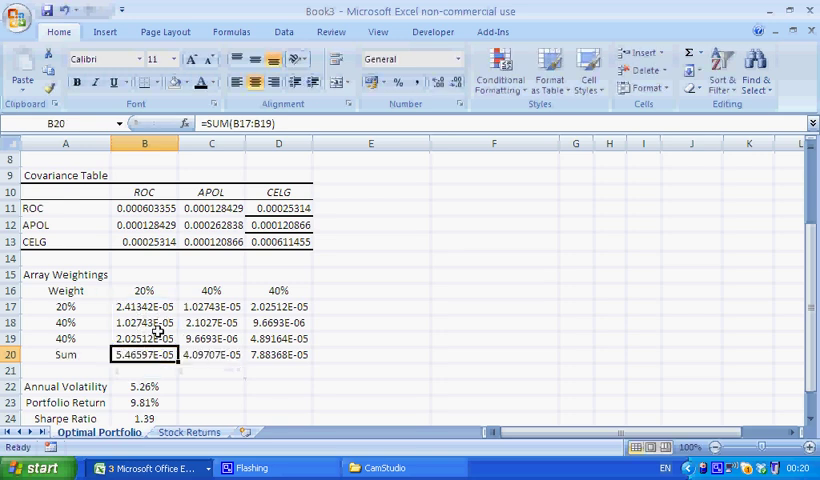
click(211, 354)
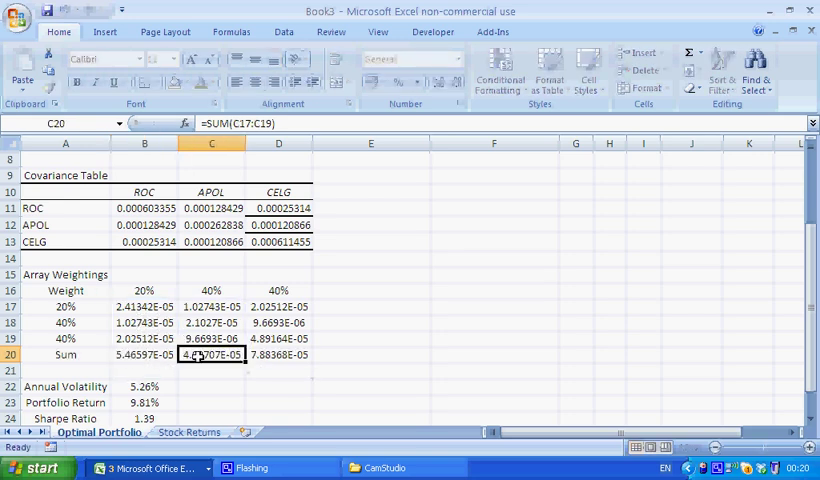
click(278, 354)
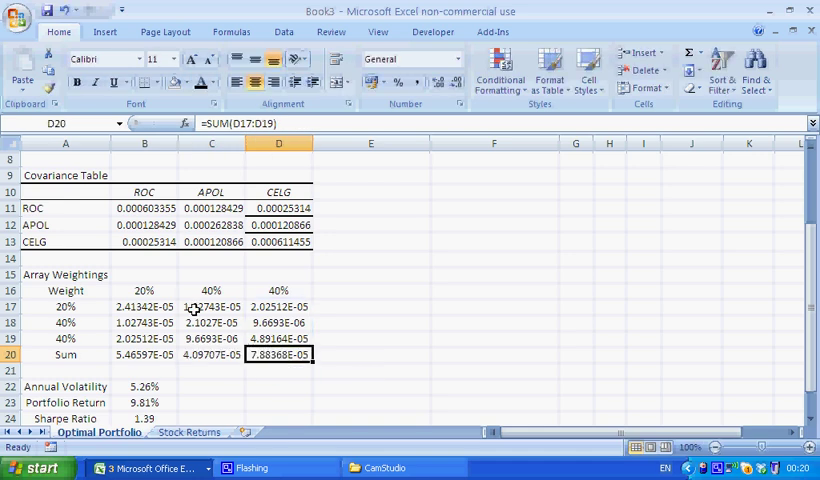
scroll(down, 3)
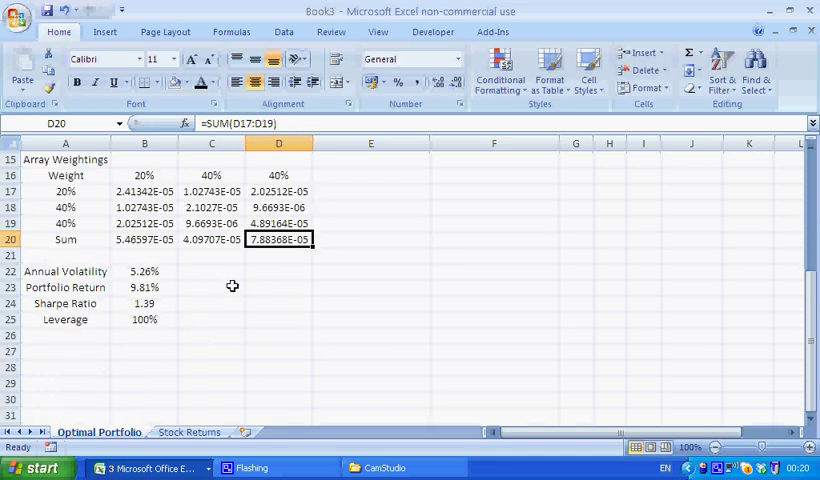
scroll(down, 3)
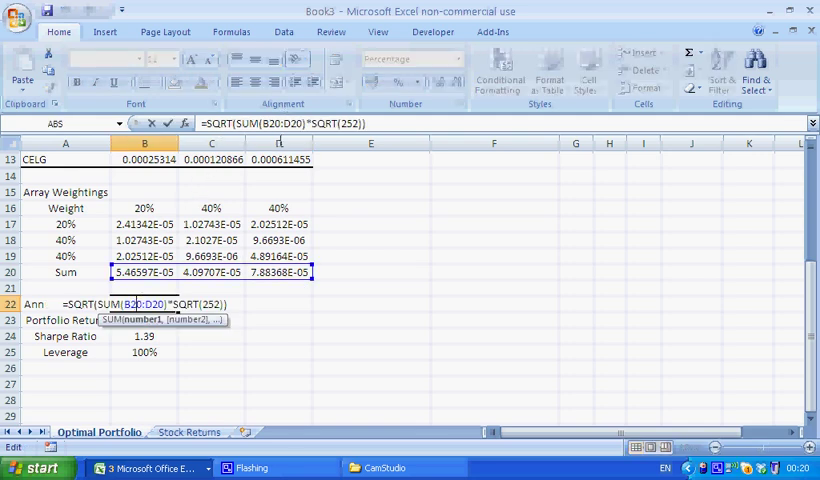
mouse_move(225, 272)
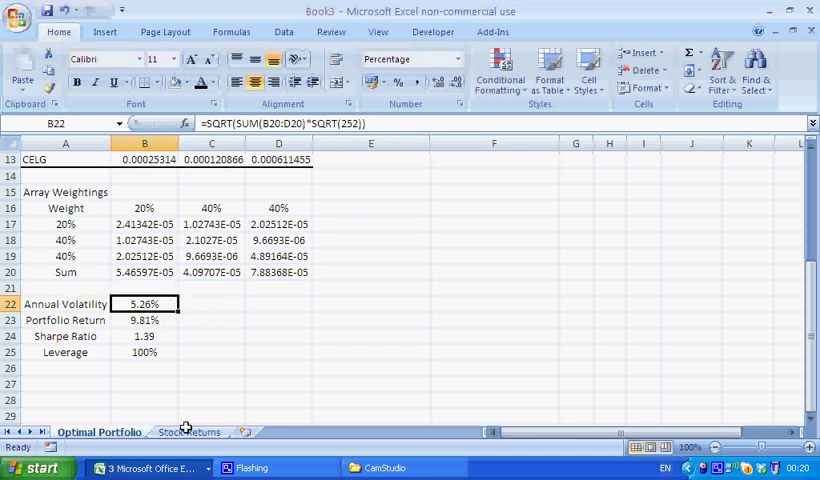
click(189, 431)
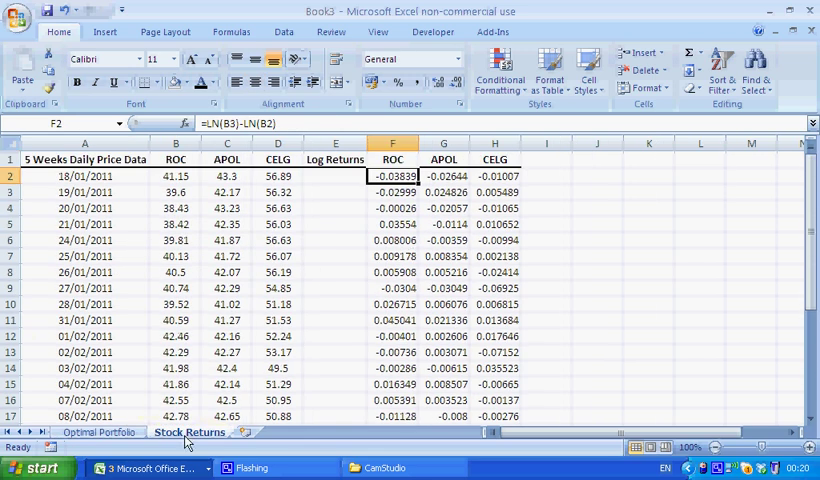
click(99, 432)
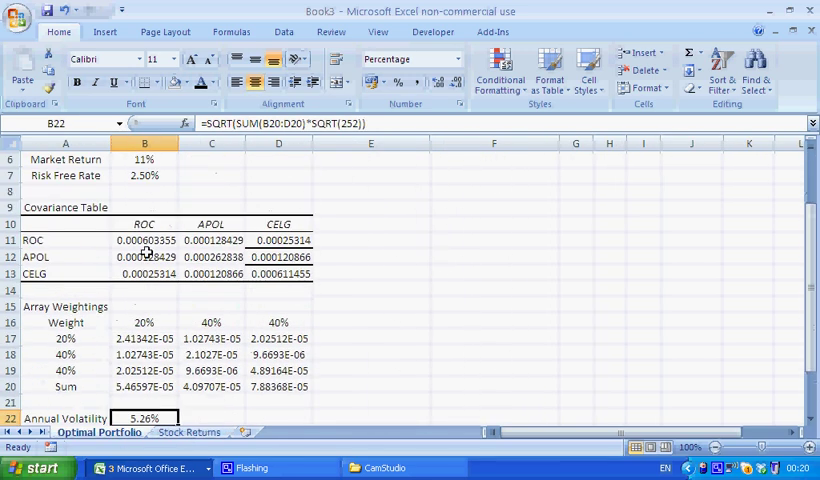
scroll(down, 3)
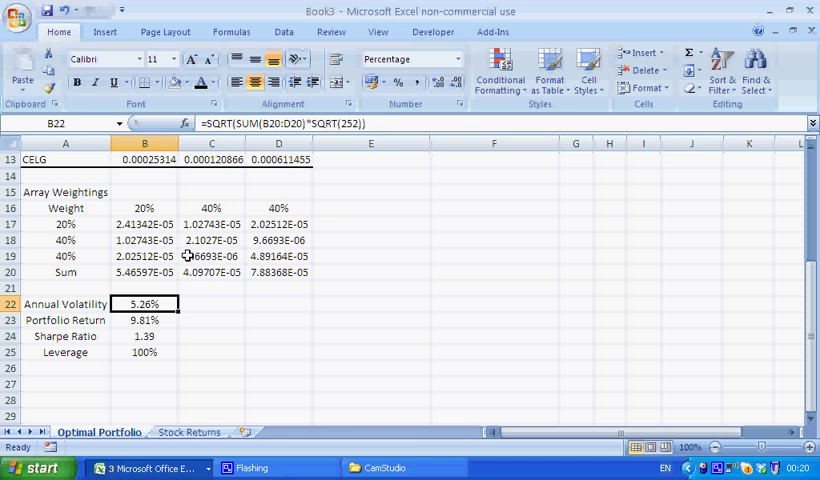
scroll(down, 3)
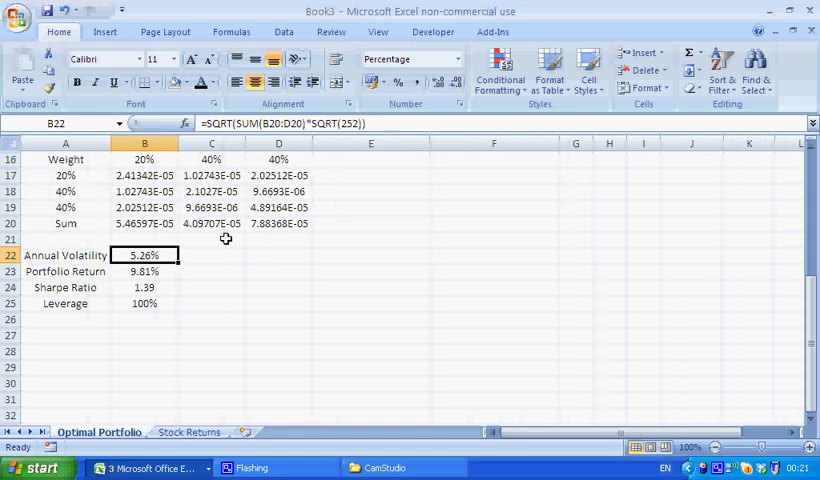
click(144, 271)
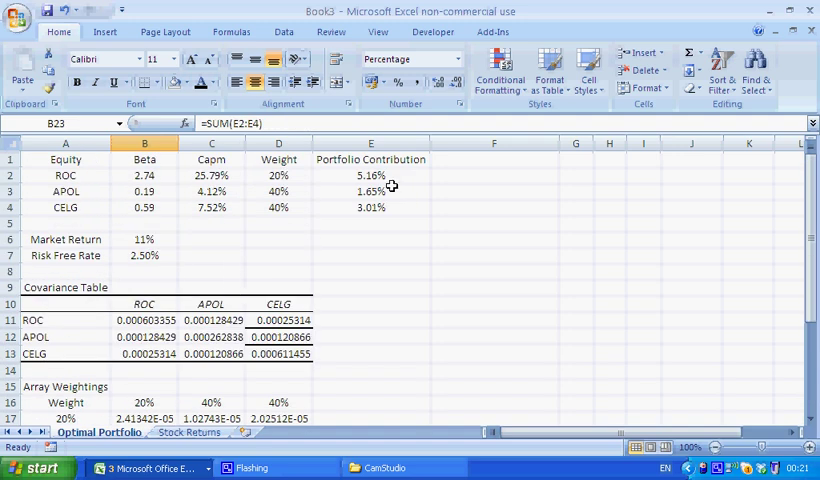
click(371, 175)
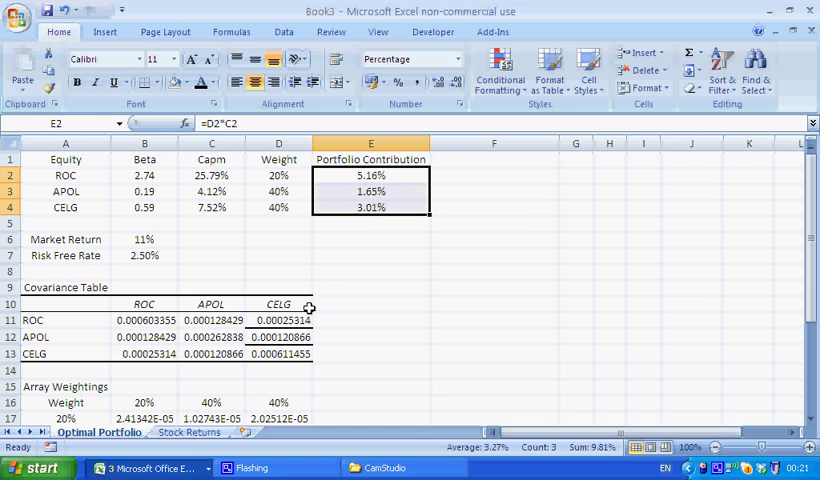
scroll(down, 3)
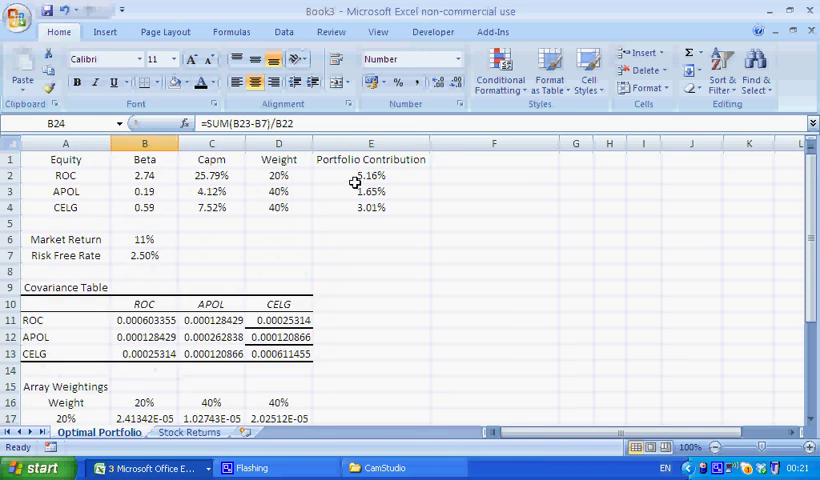
scroll(down, 3)
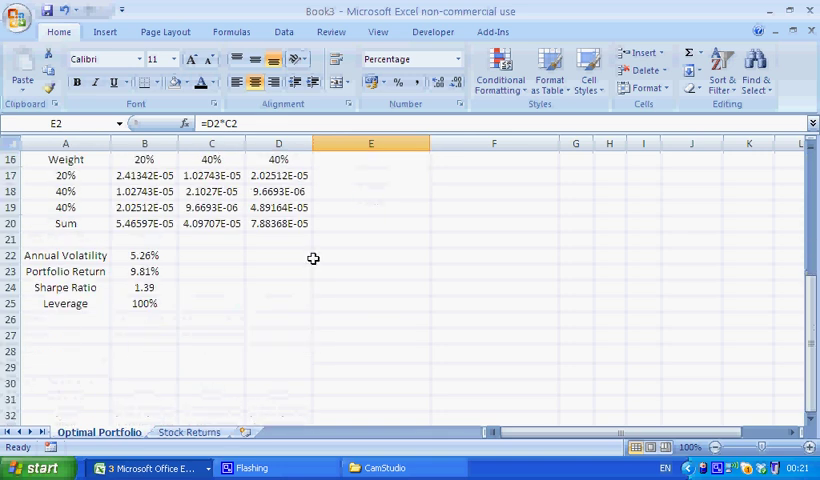
click(144, 287)
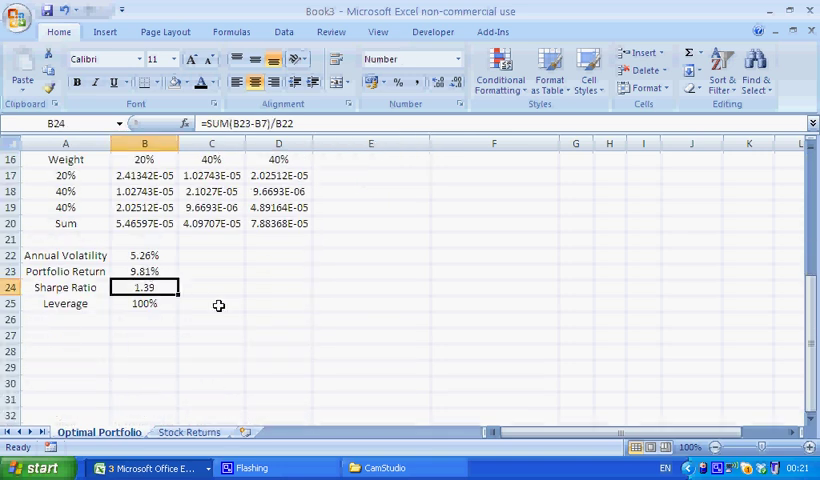
double_click(144, 287)
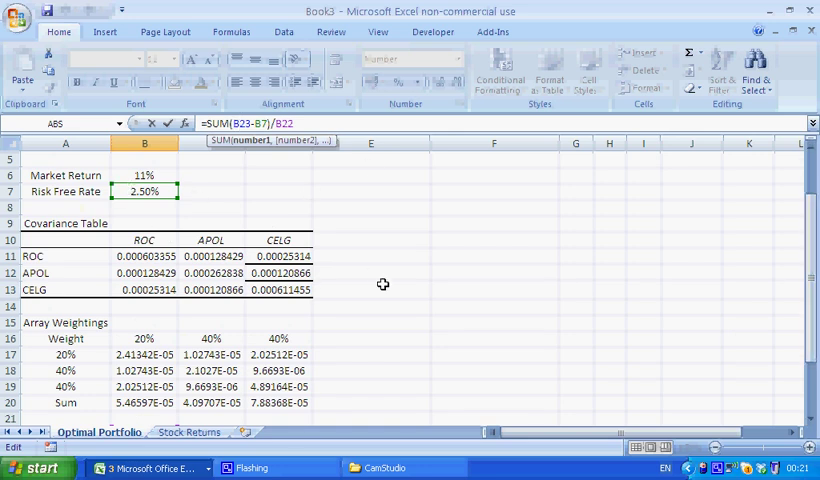
scroll(down, 3)
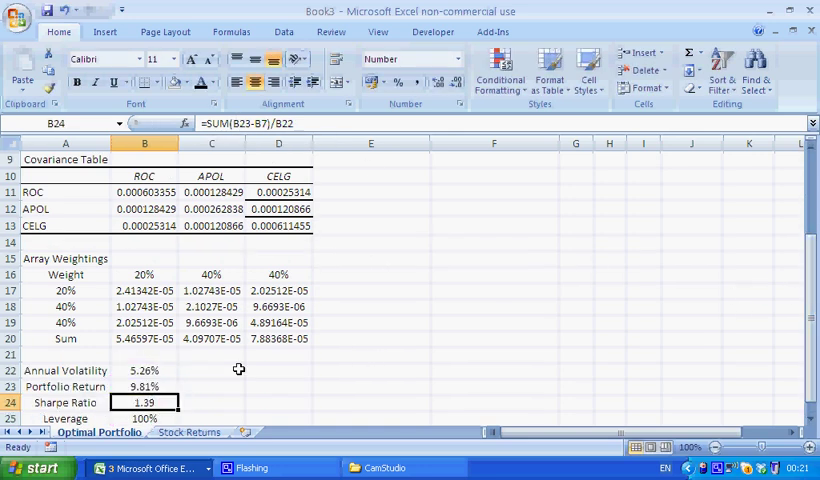
scroll(down, 3)
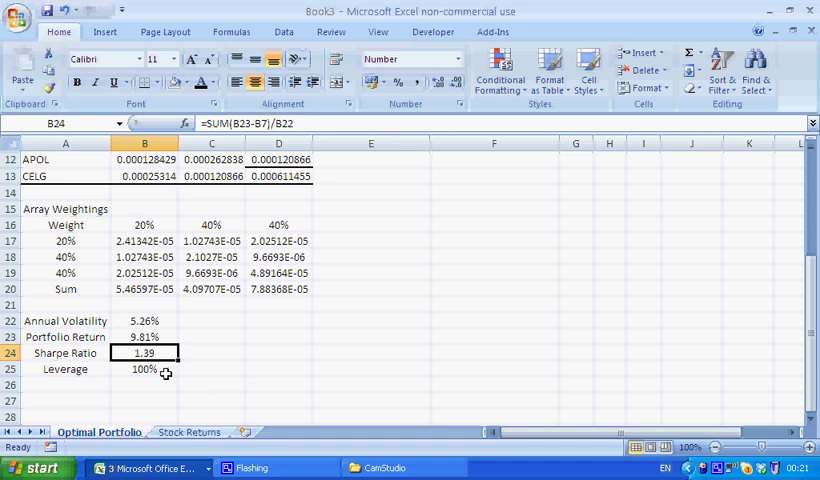
click(144, 369)
text(=SUM(D2:D4))
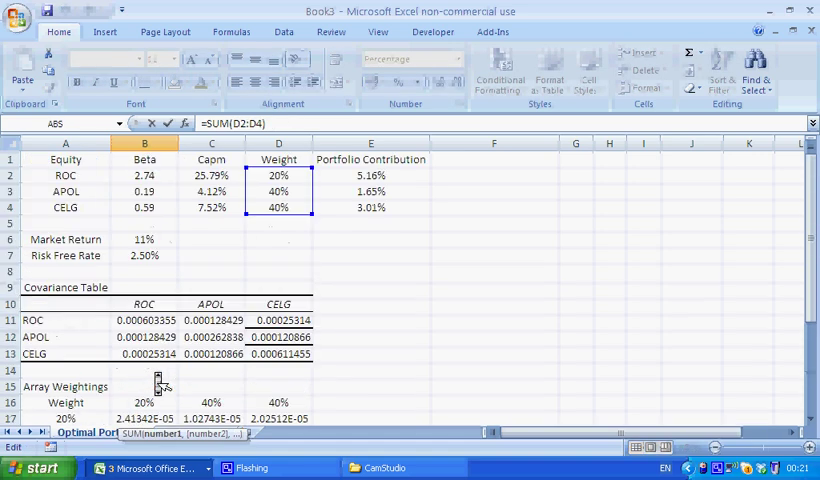
scroll(down, 3)
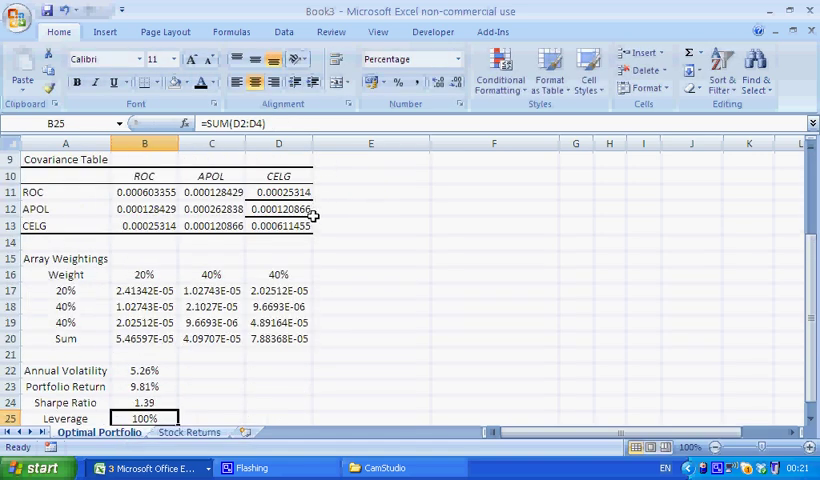
scroll(down, 3)
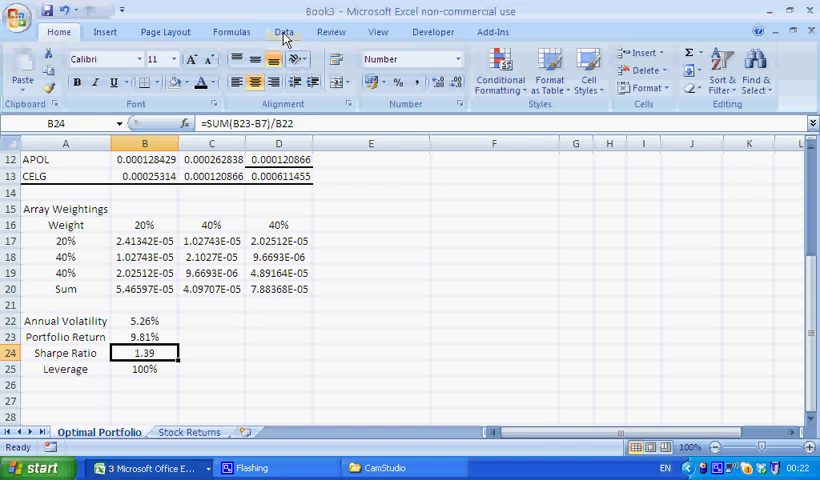
click(284, 31)
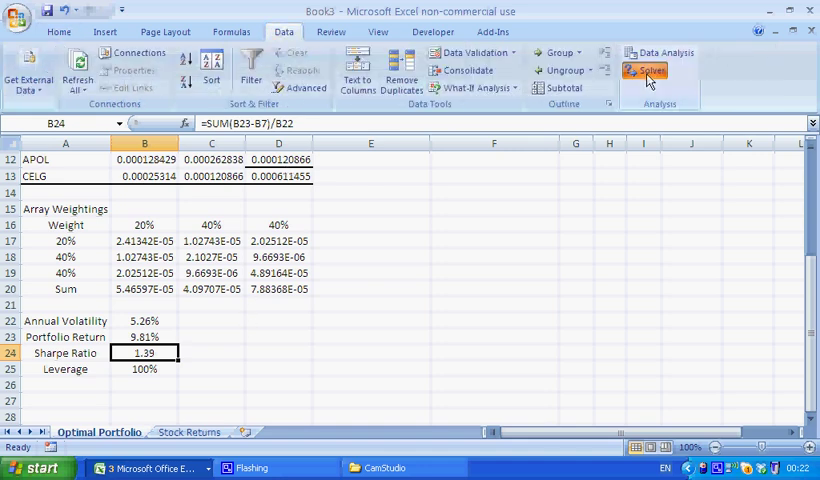
click(645, 70)
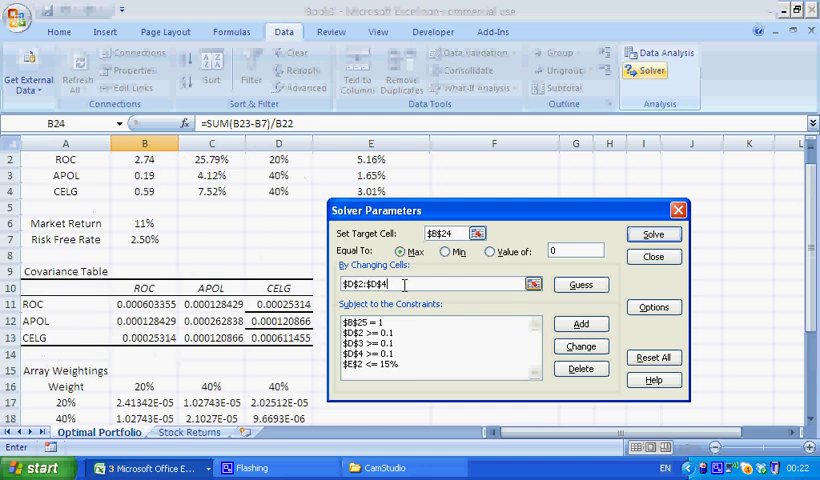
mouse_move(736, 237)
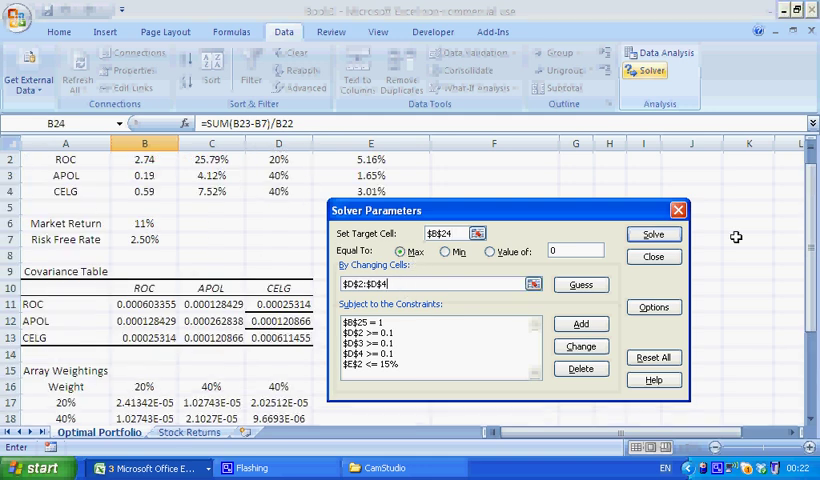
scroll(down, 3)
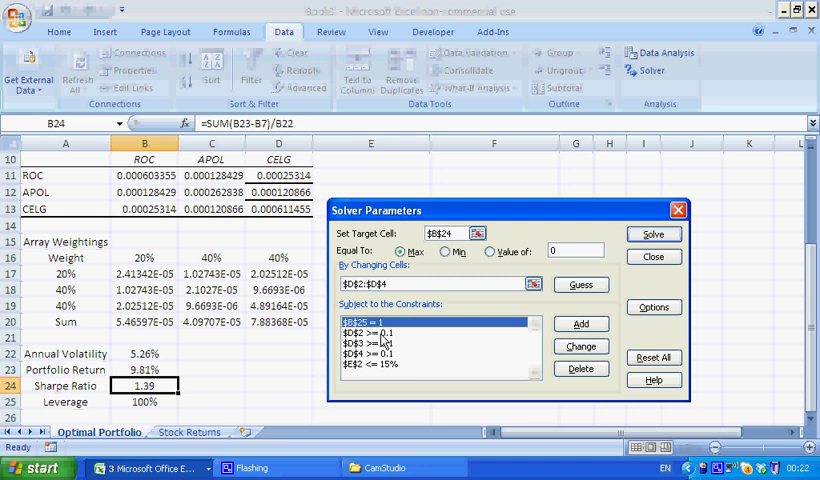
mouse_move(414, 342)
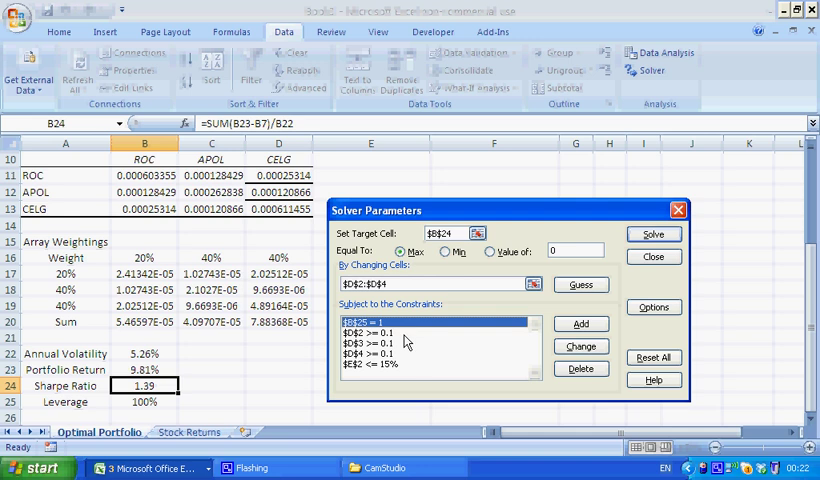
click(380, 332)
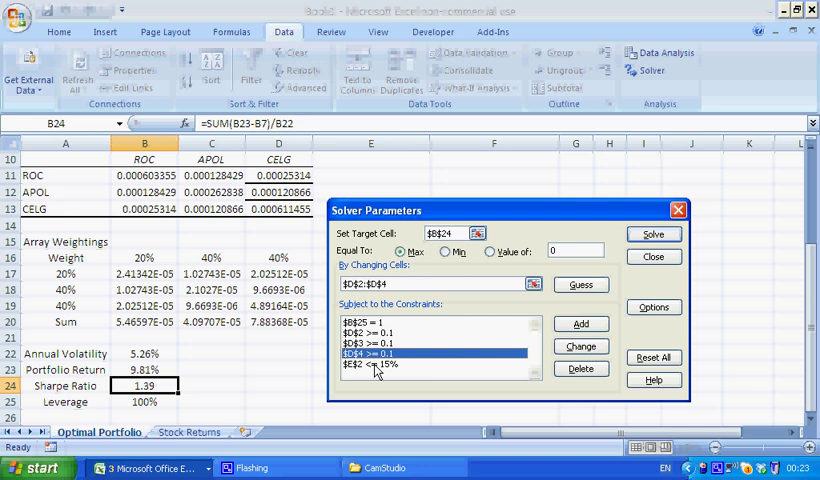
click(390, 364)
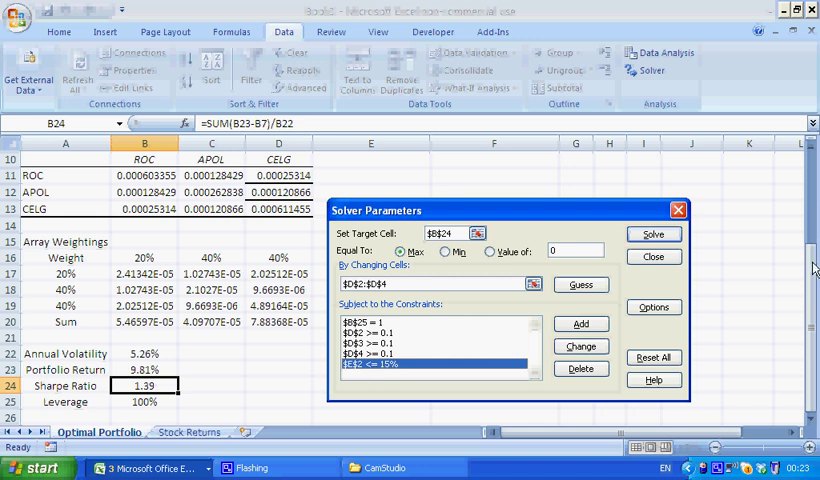
mouse_move(404, 372)
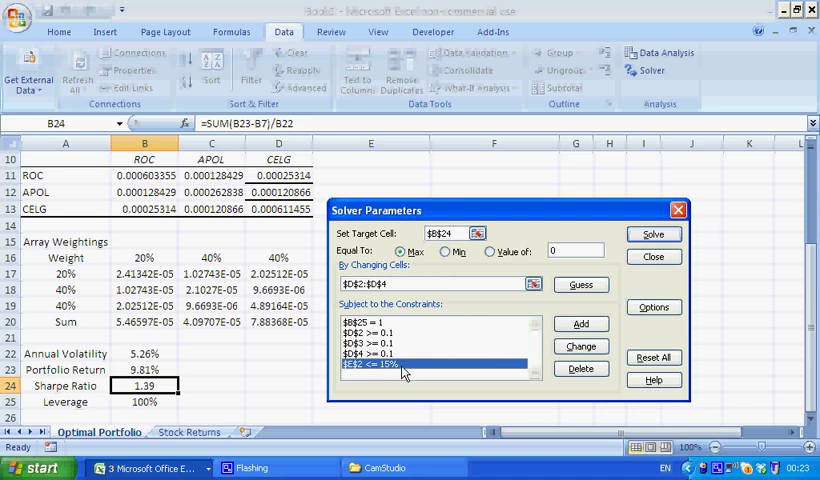
Solve to maximise the Sharpe ratio, then restore the original 20/40/40 weights.
click(651, 234)
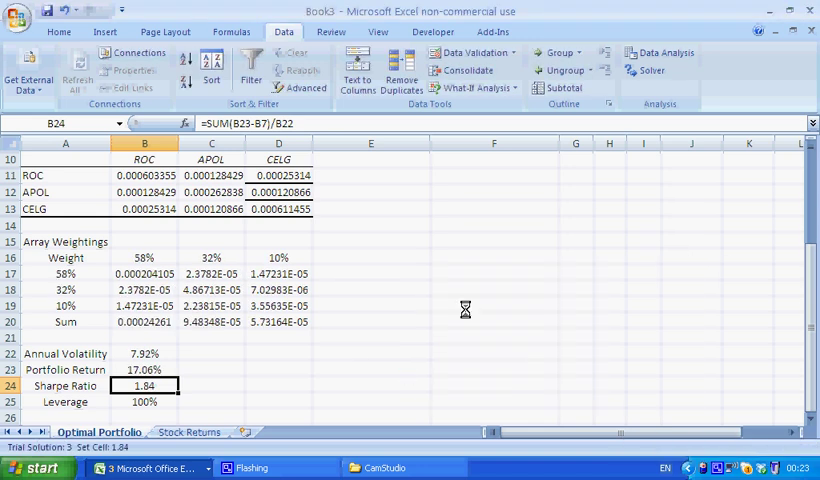
click(628, 70)
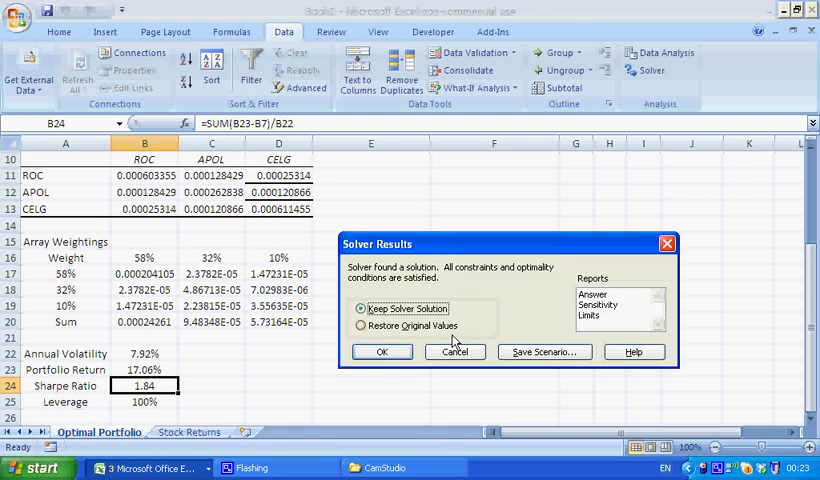
click(381, 351)
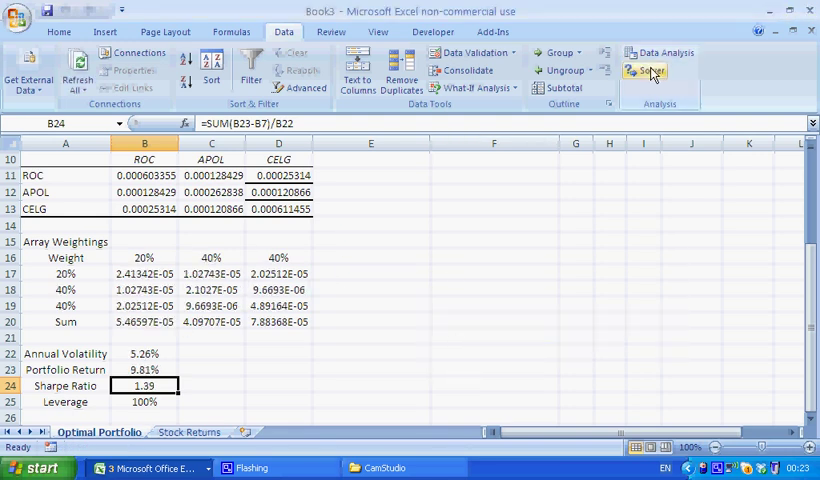
Reopen and close the Solver settings, then check ROC's portfolio contribution formula.
click(645, 70)
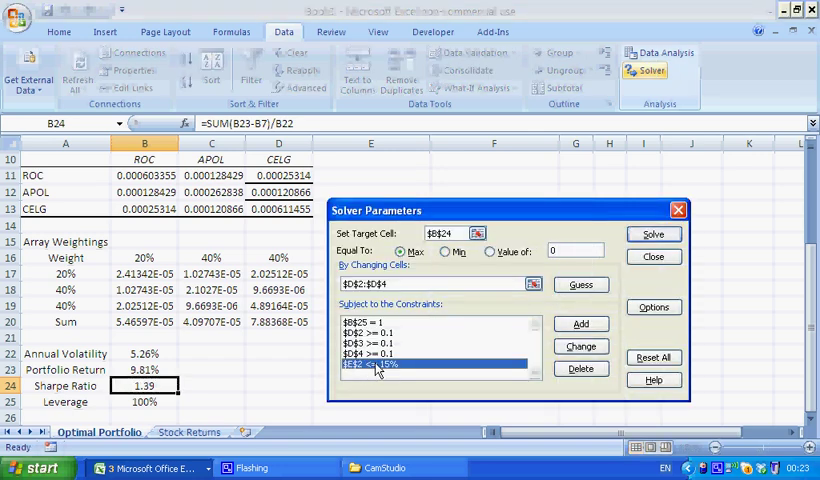
click(652, 256)
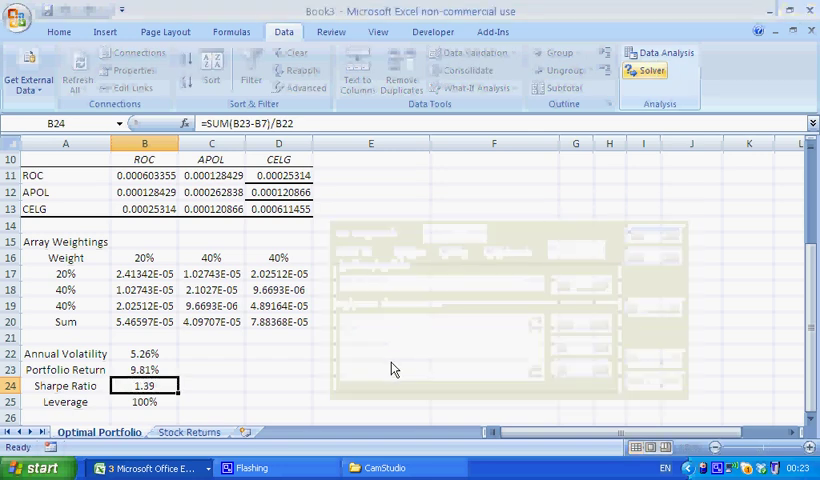
scroll(up, 3)
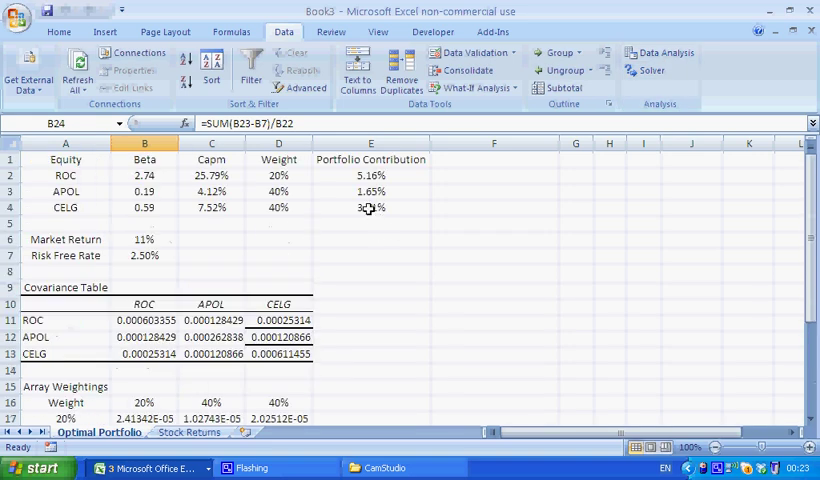
click(371, 175)
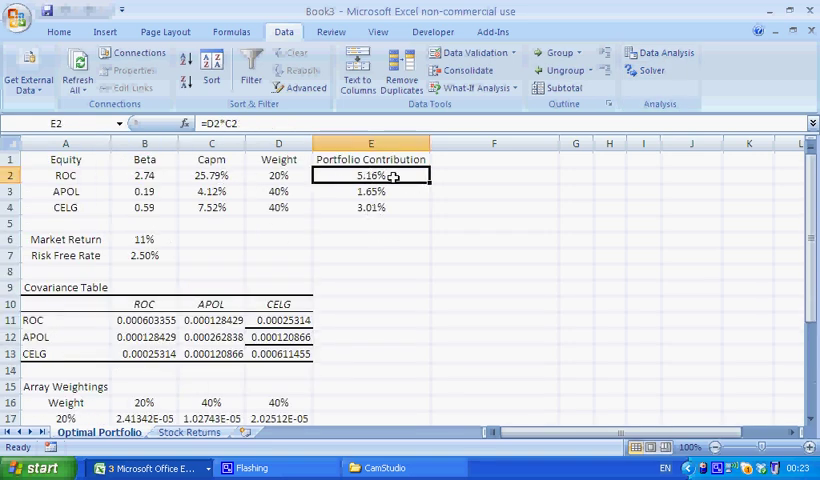
scroll(down, 3)
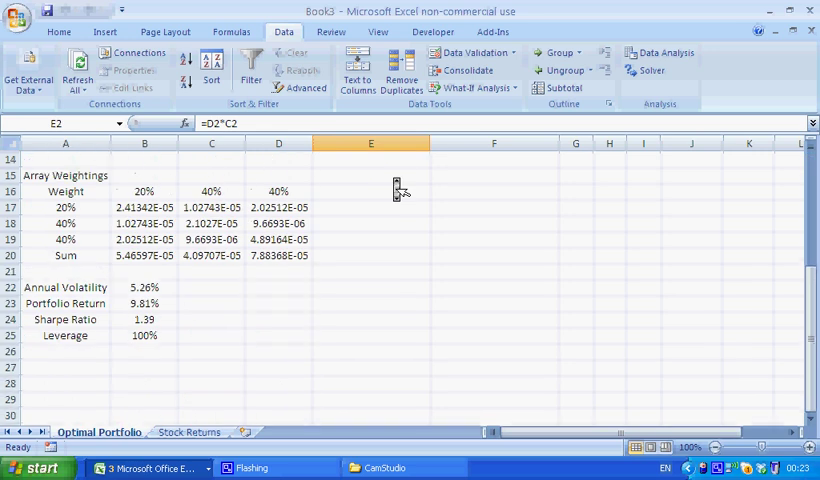
scroll(up, 3)
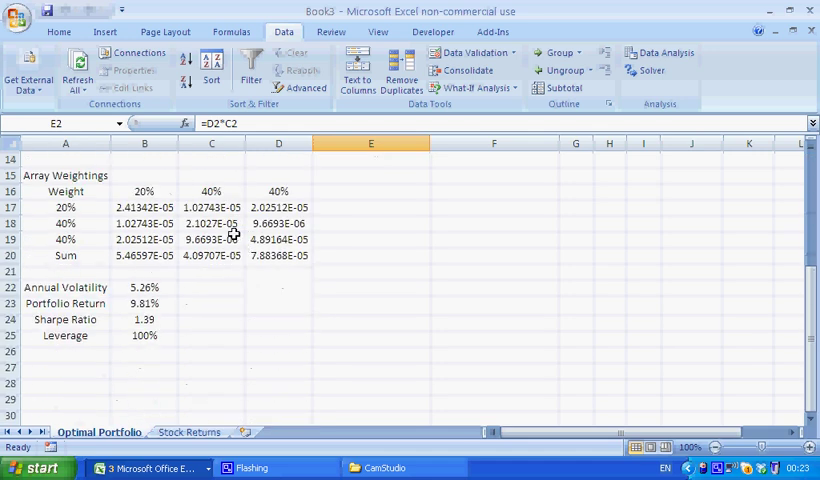
mouse_move(148, 316)
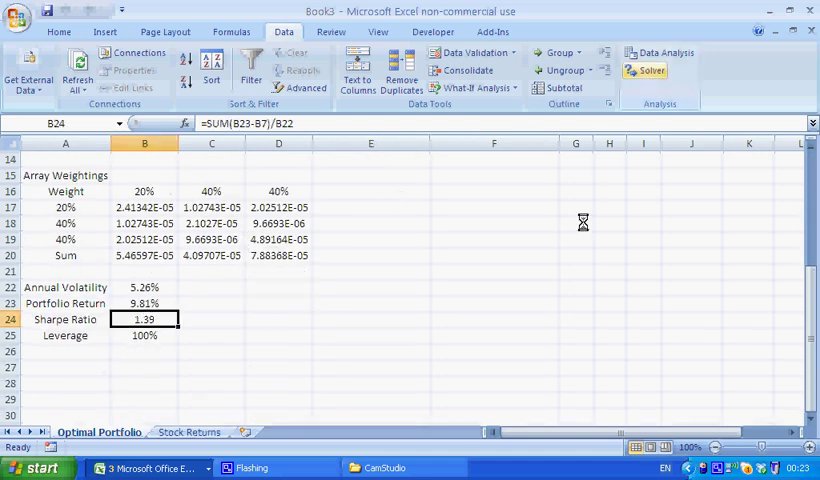
Rerun Solver and keep the 58/32/10% solution with a 1.84 Sharpe ratio.
click(647, 70)
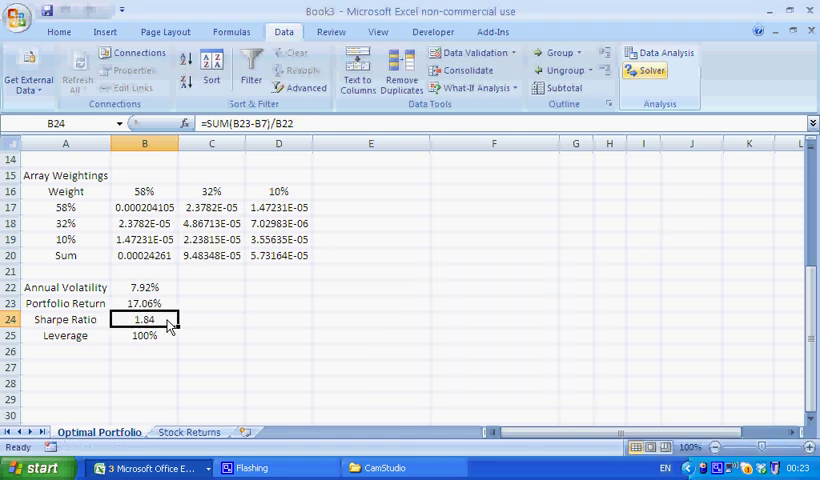
click(645, 70)
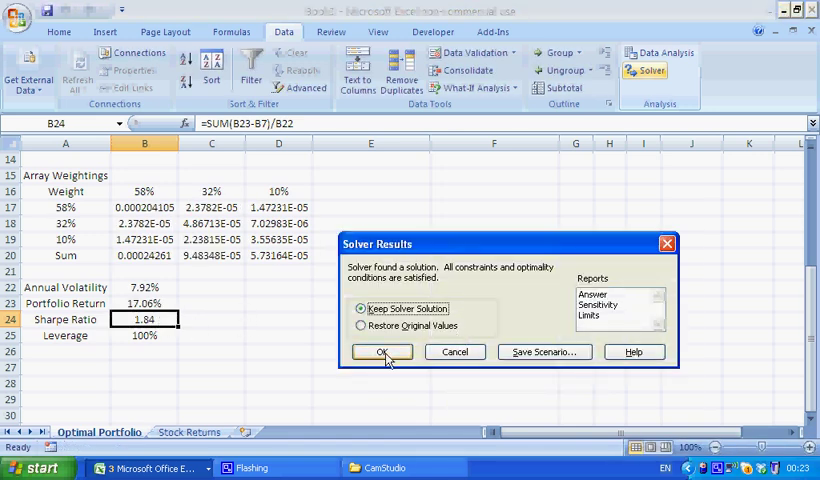
click(381, 351)
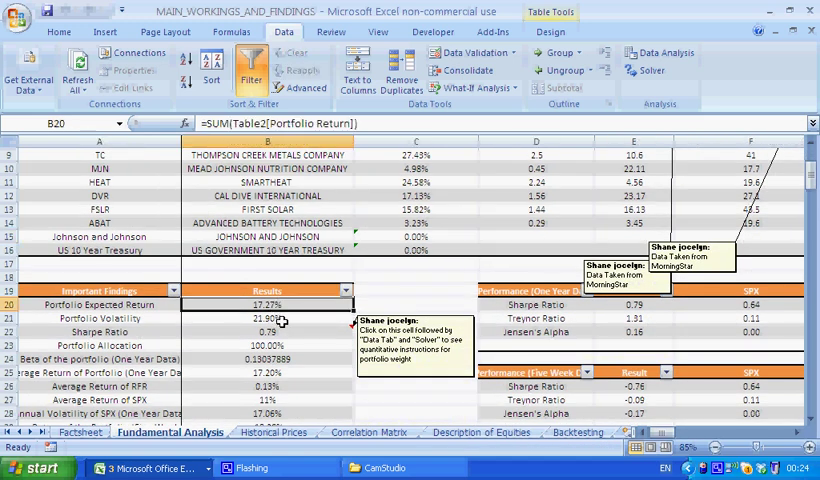
click(265, 318)
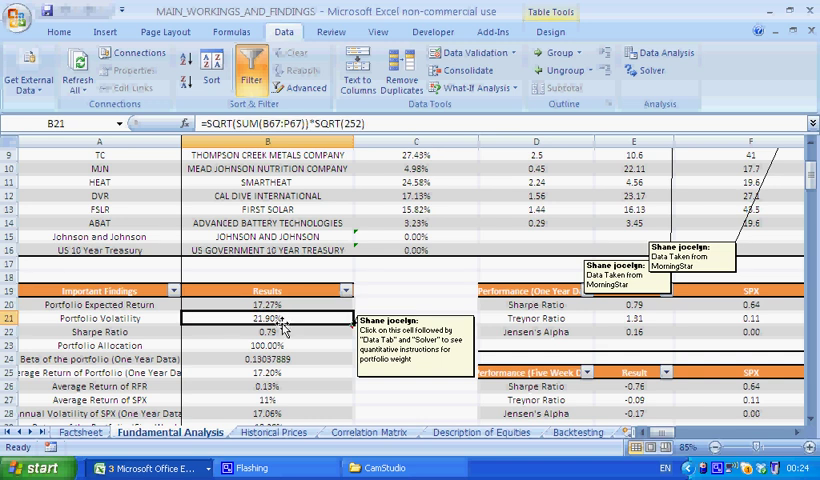
click(274, 432)
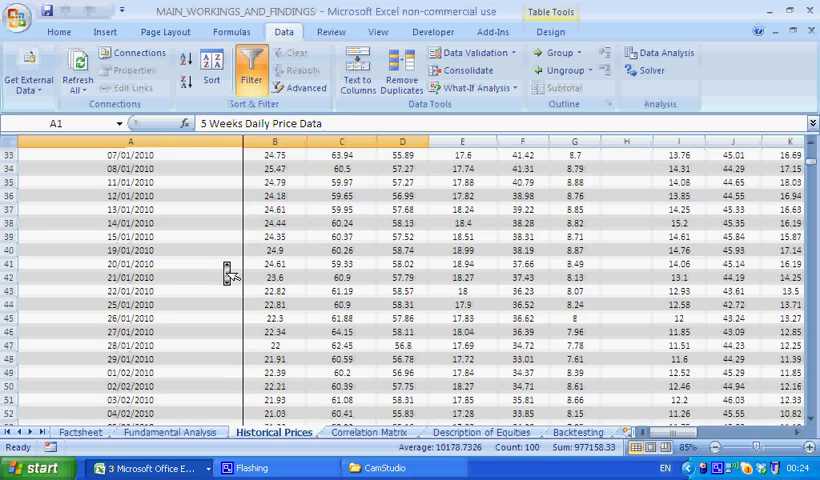
scroll(down, 3)
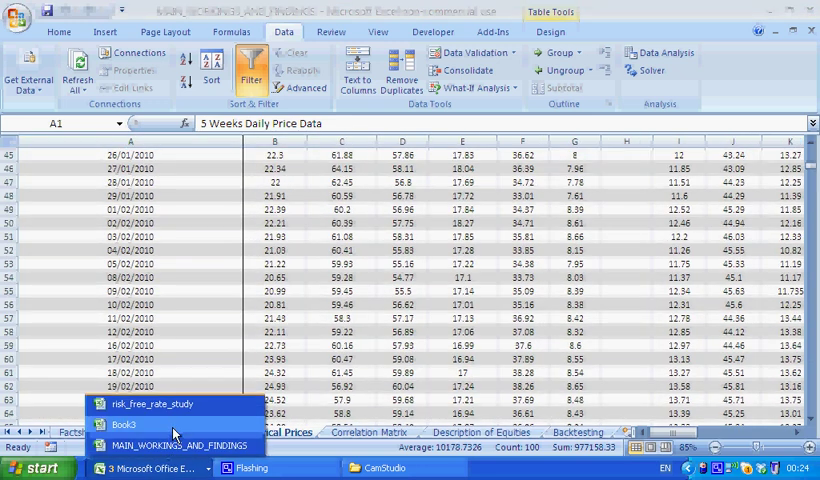
click(124, 424)
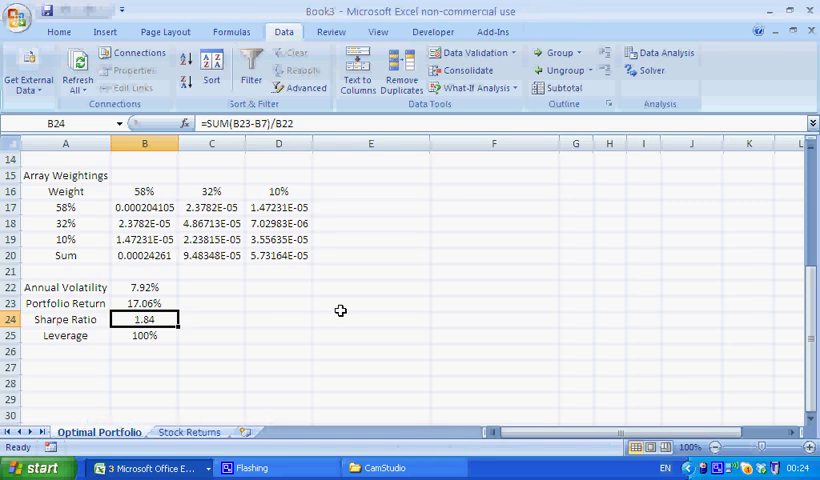